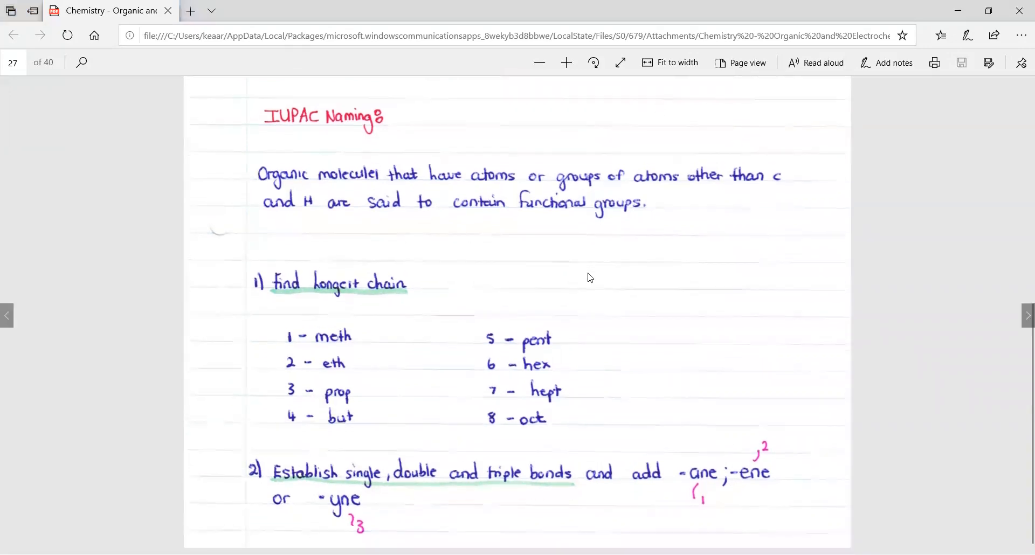
# Step: Advance to page 28 of the chemistry notes on numbering carbons and side-chain naming
pyautogui.scroll(-3)
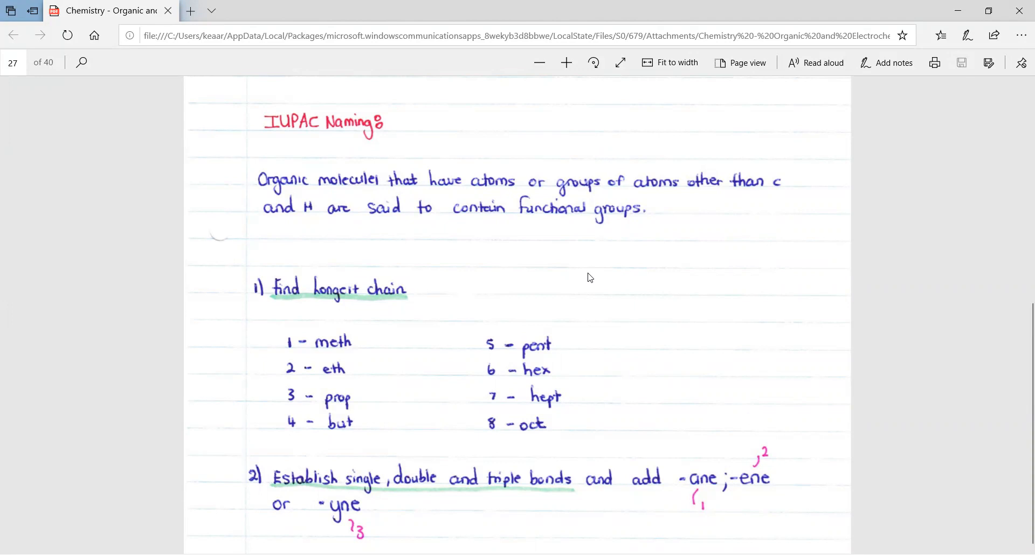
pyautogui.moveTo(295, 356)
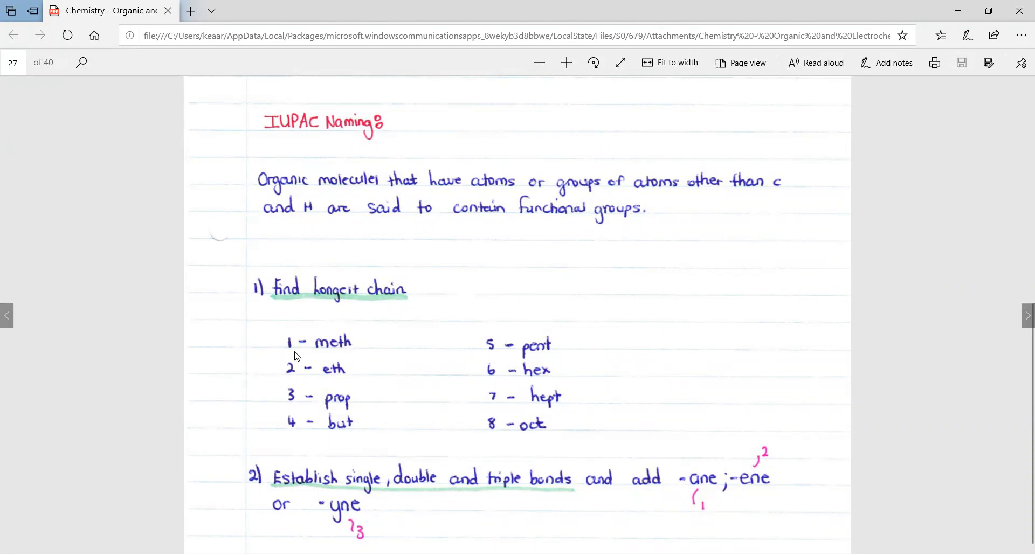
pyautogui.moveTo(317, 382)
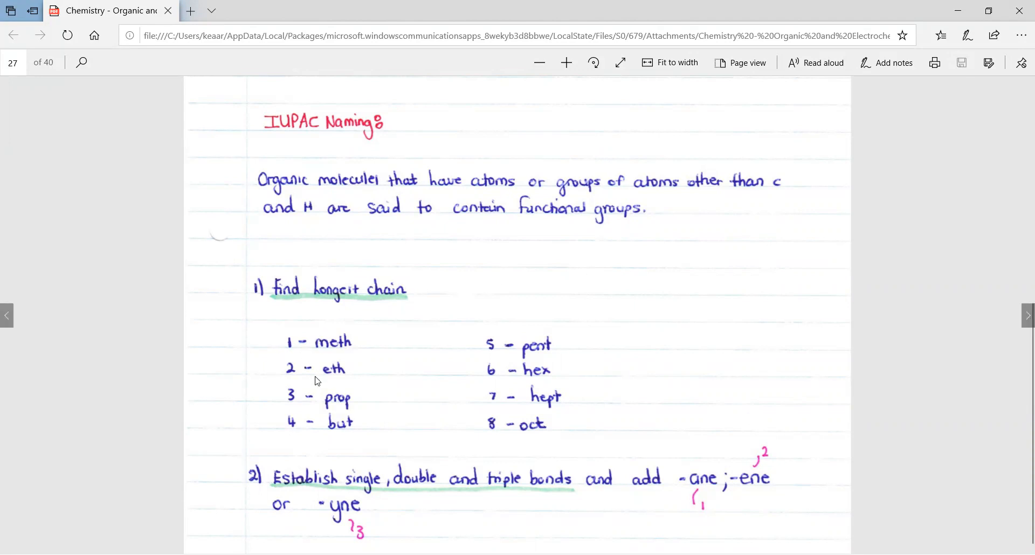
pyautogui.moveTo(235, 382)
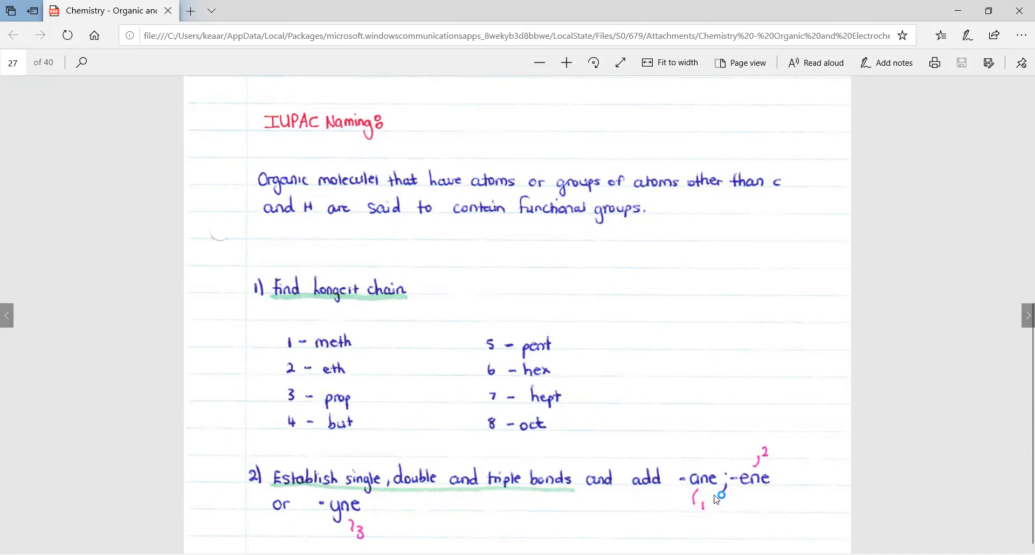
pyautogui.moveTo(459, 532)
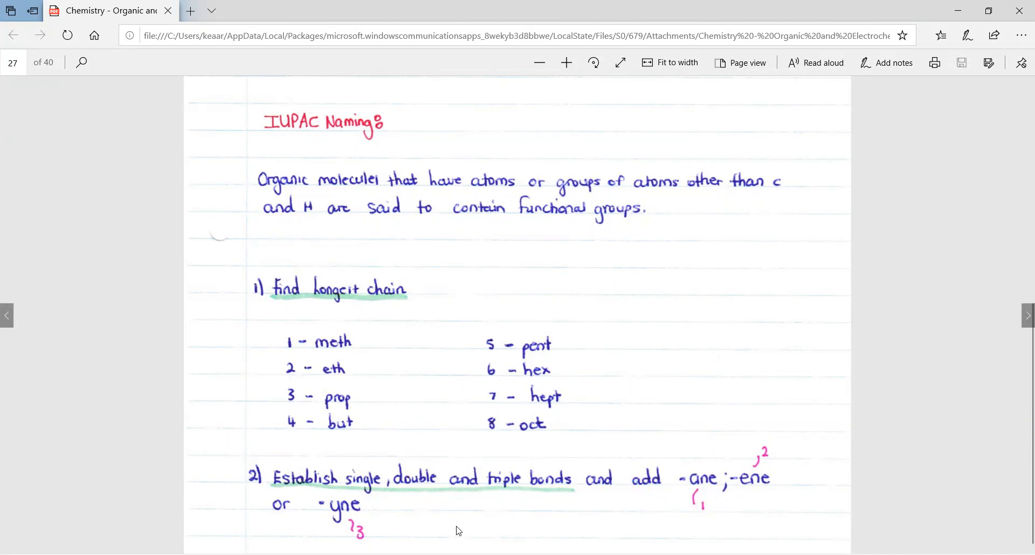
pyautogui.moveTo(487, 317)
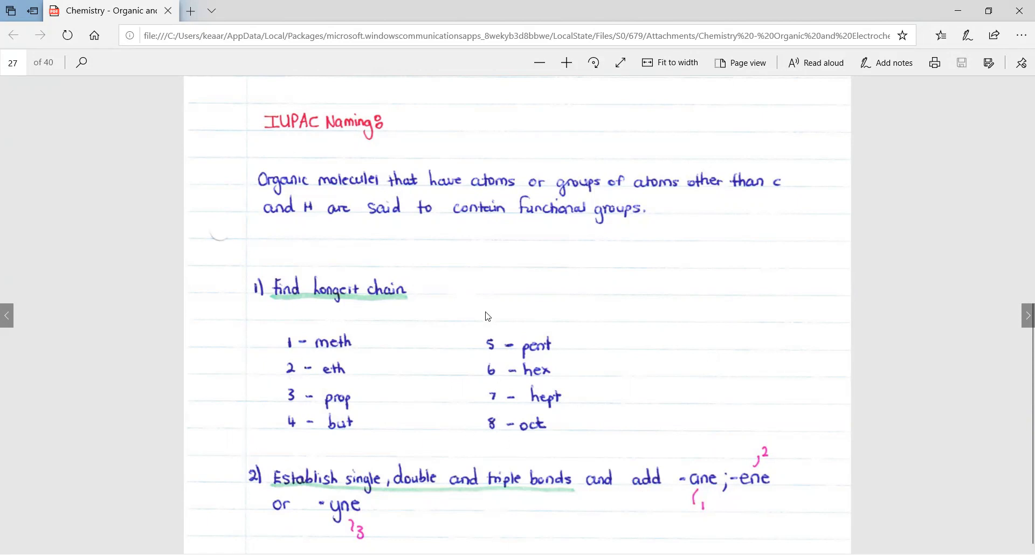
pyautogui.moveTo(381, 399)
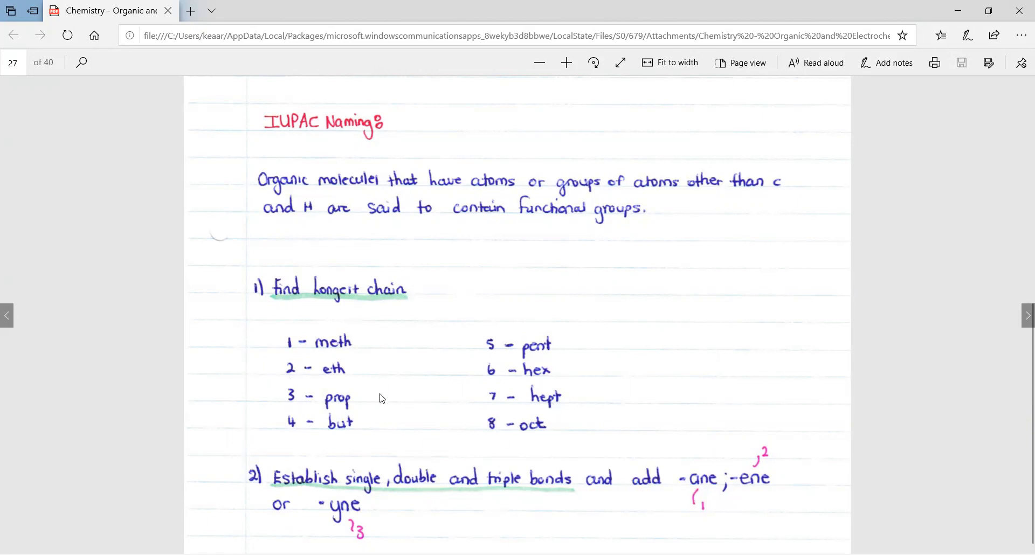
pyautogui.moveTo(646, 515)
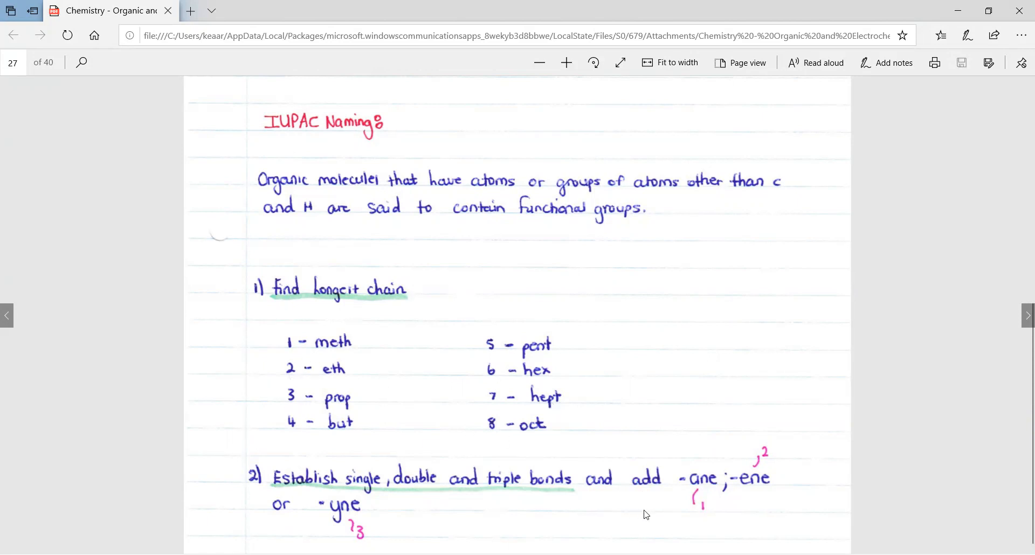
pyautogui.moveTo(705, 488)
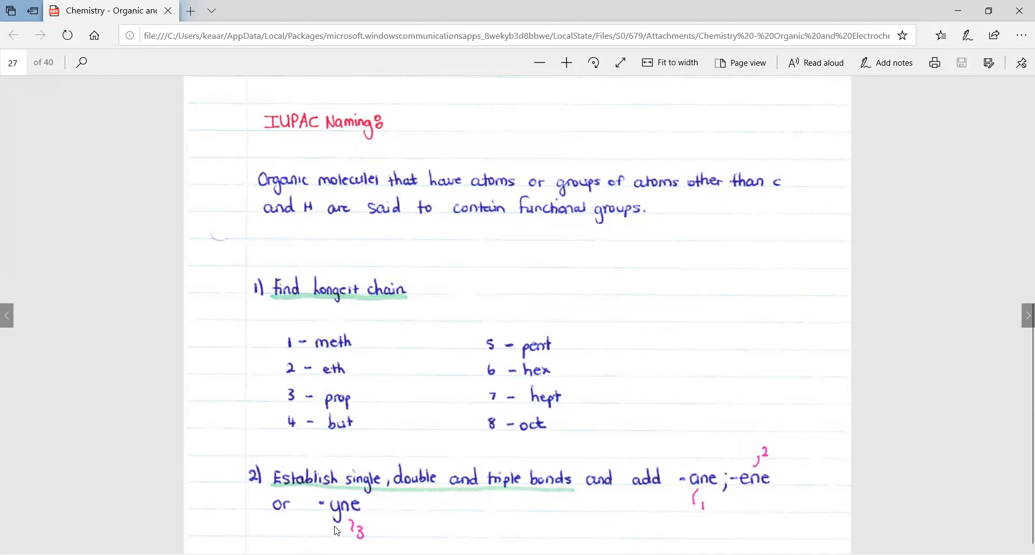
pyautogui.moveTo(333, 462)
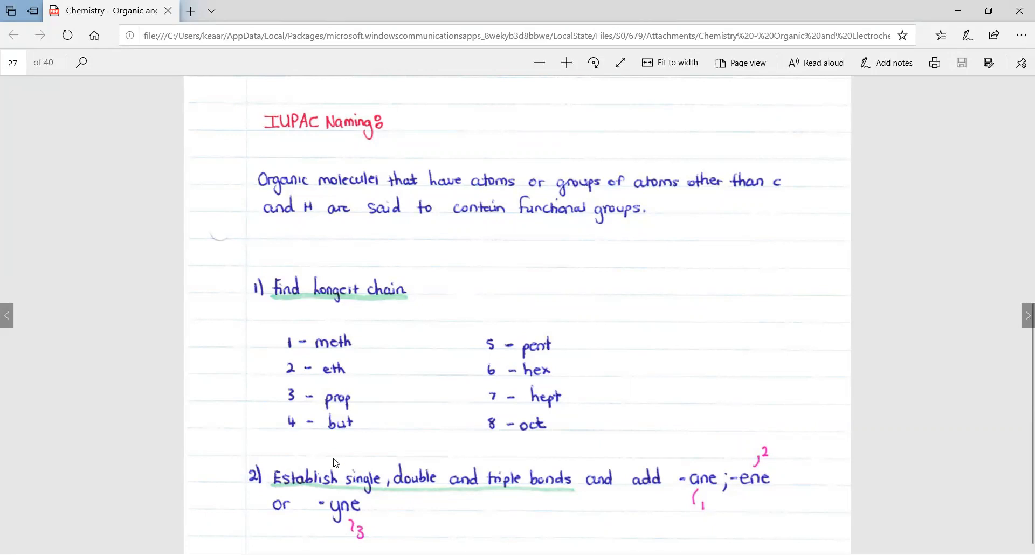
pyautogui.moveTo(385, 397)
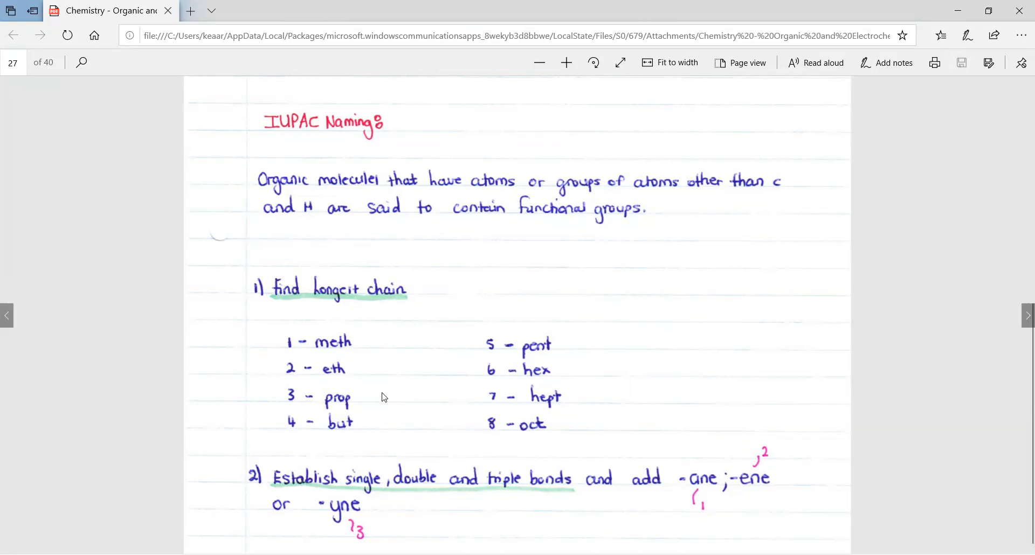
pyautogui.moveTo(376, 390)
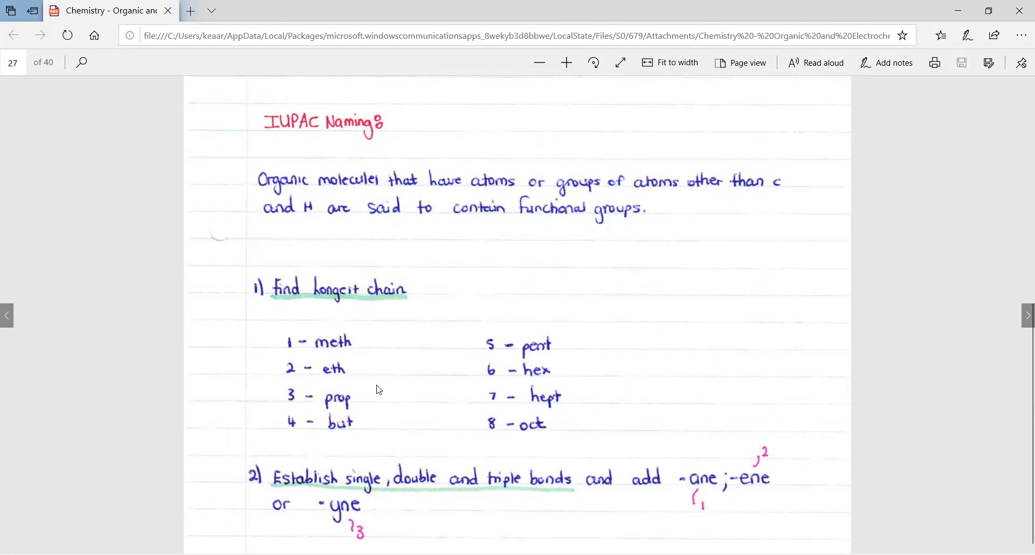
pyautogui.moveTo(700, 466)
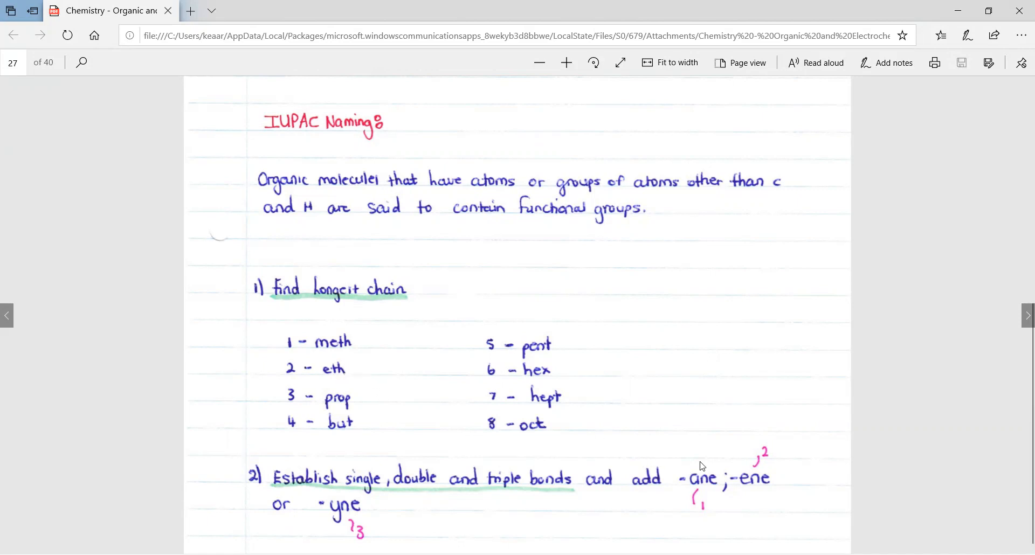
pyautogui.moveTo(754, 494)
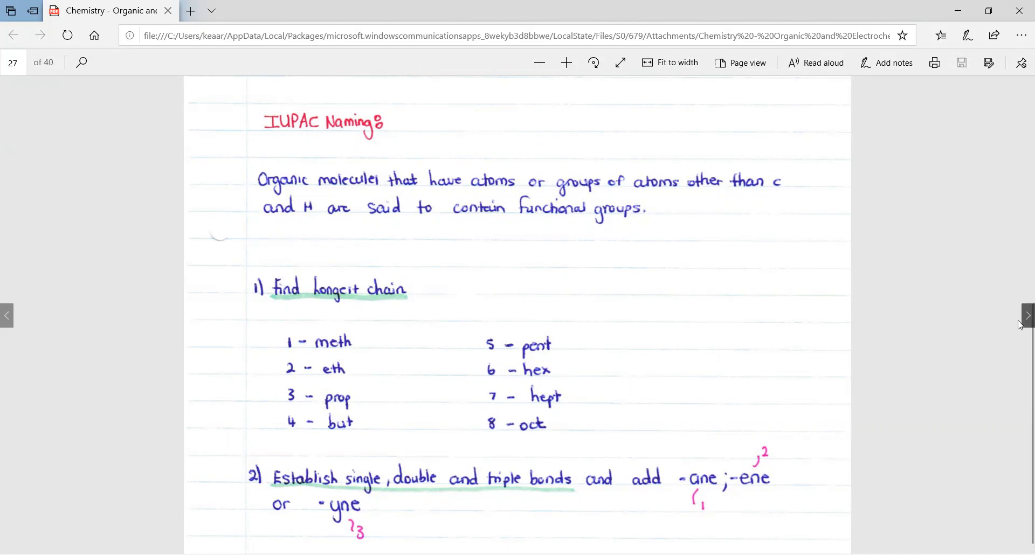
pyautogui.click(1027, 315)
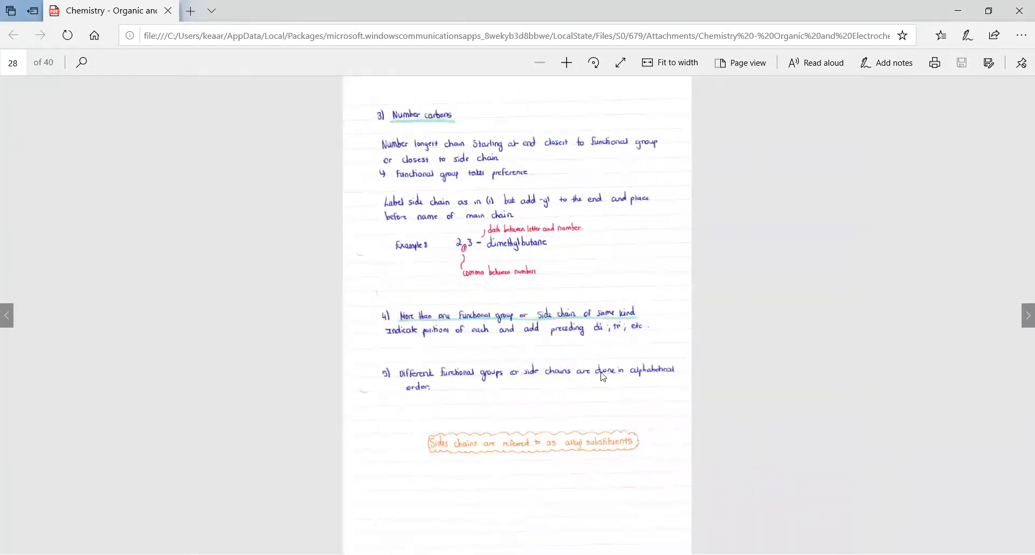
pyautogui.moveTo(597, 405)
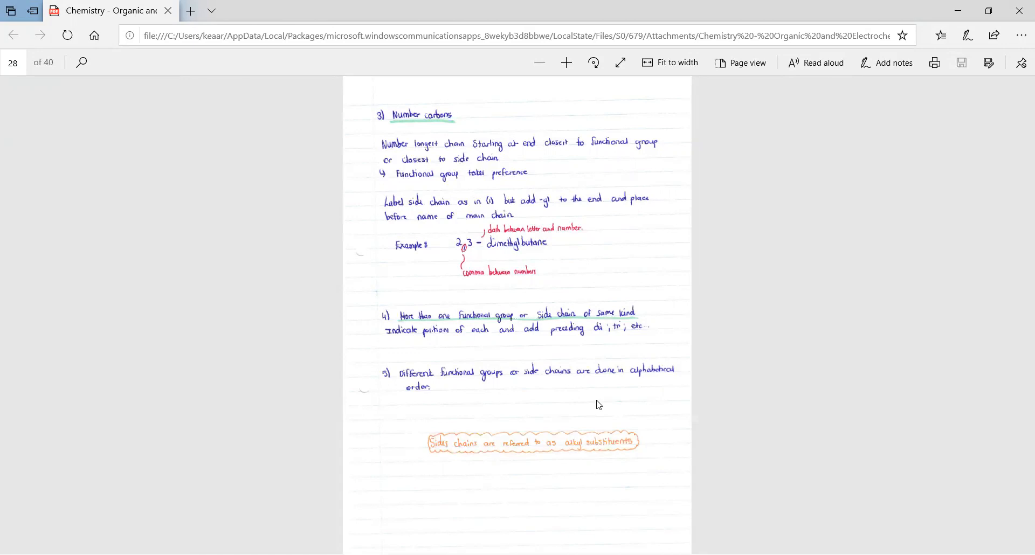
pyautogui.moveTo(438, 253)
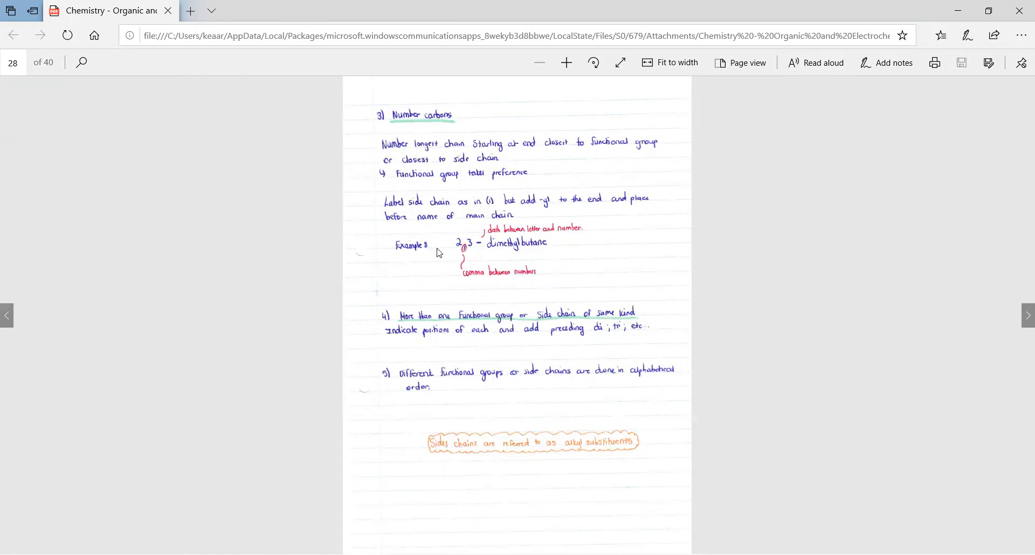
pyautogui.moveTo(462, 253)
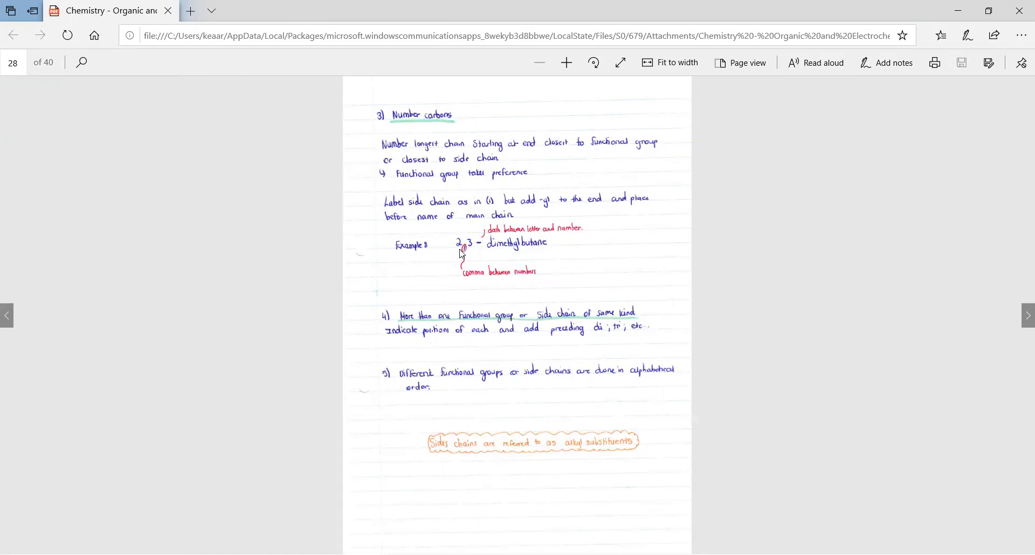
pyautogui.moveTo(474, 253)
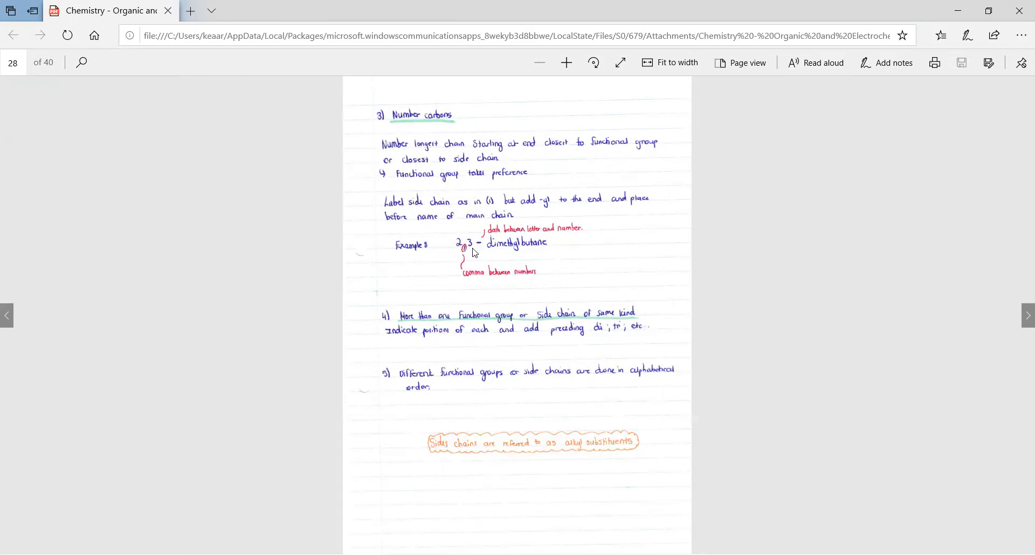
pyautogui.moveTo(524, 253)
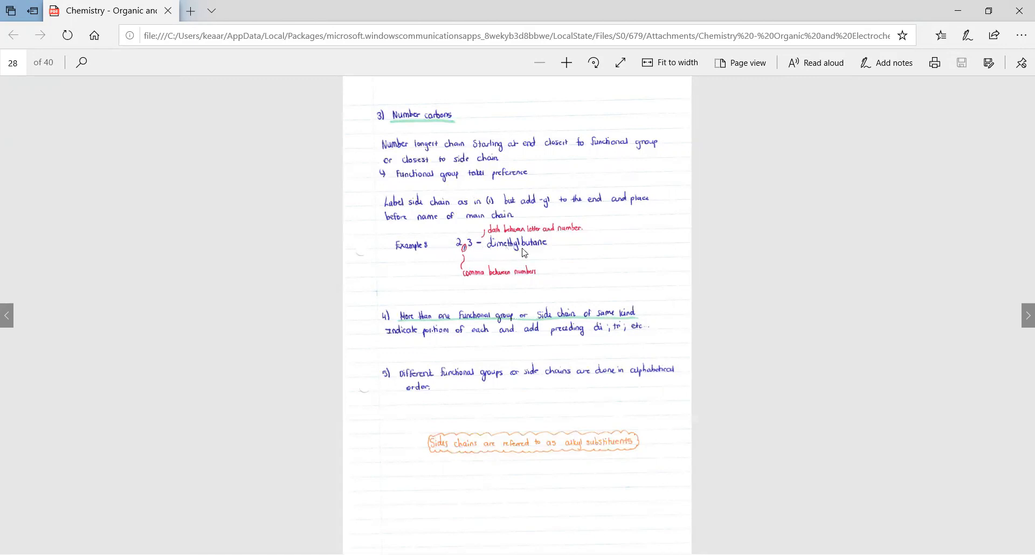
pyautogui.moveTo(505, 274)
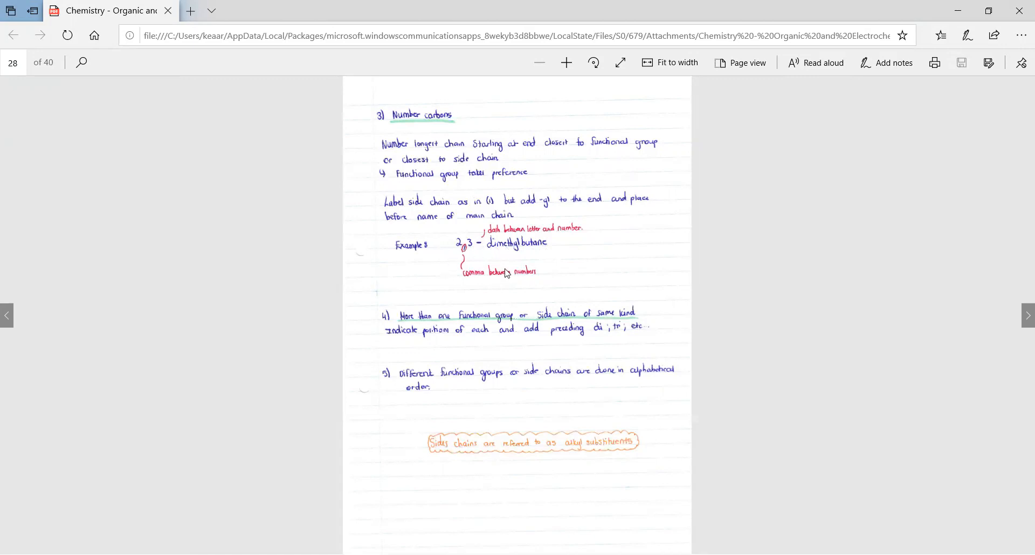
pyautogui.moveTo(461, 249)
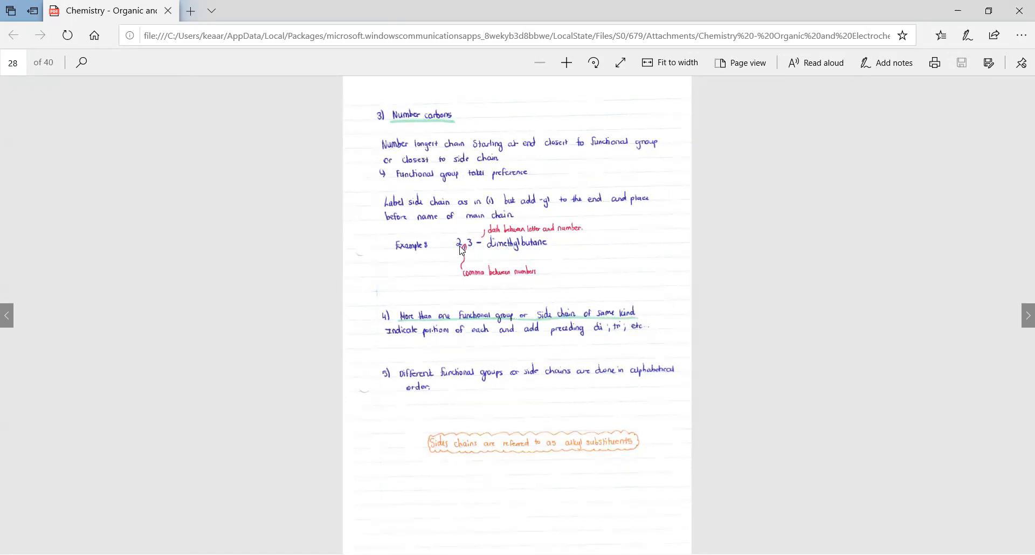
pyautogui.moveTo(470, 249)
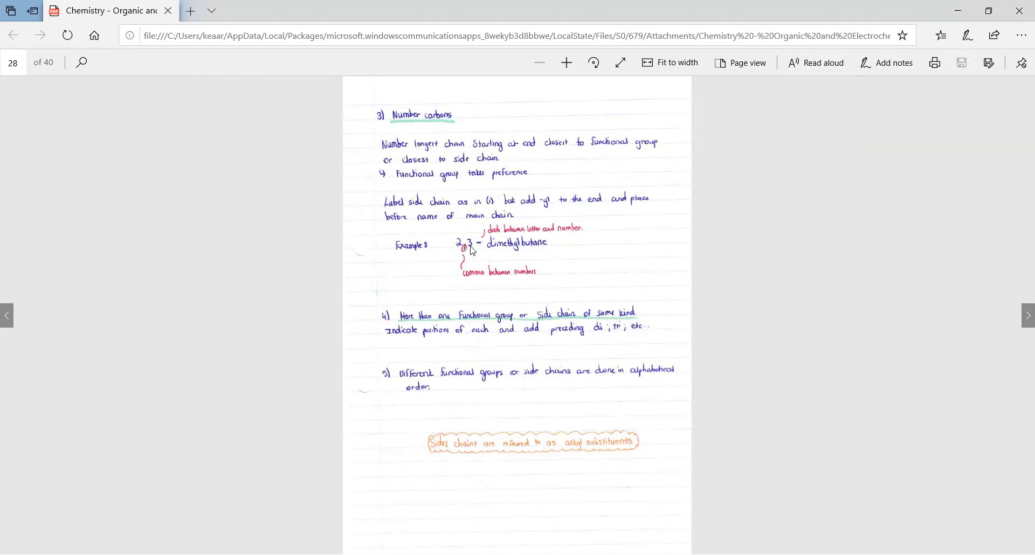
pyautogui.moveTo(510, 253)
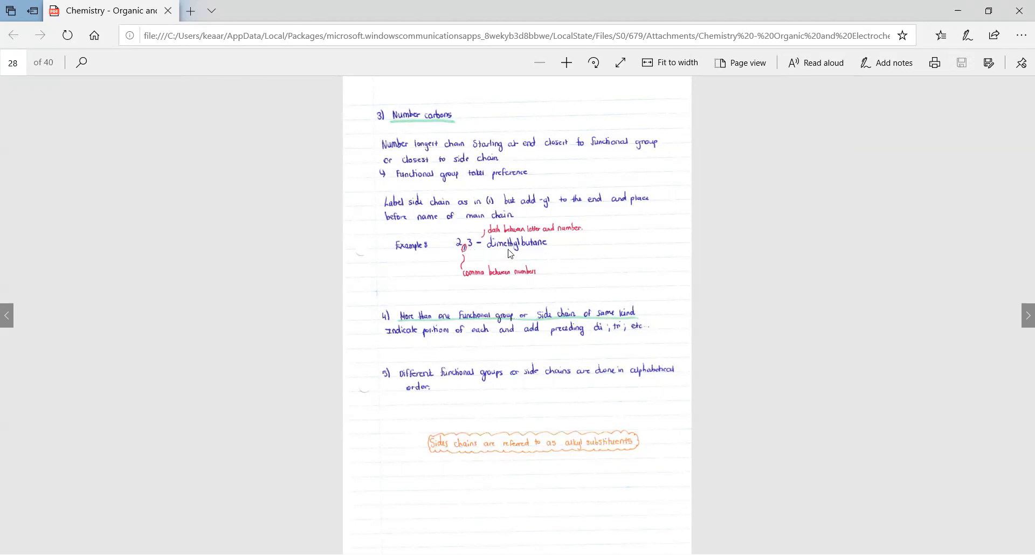
pyautogui.moveTo(522, 255)
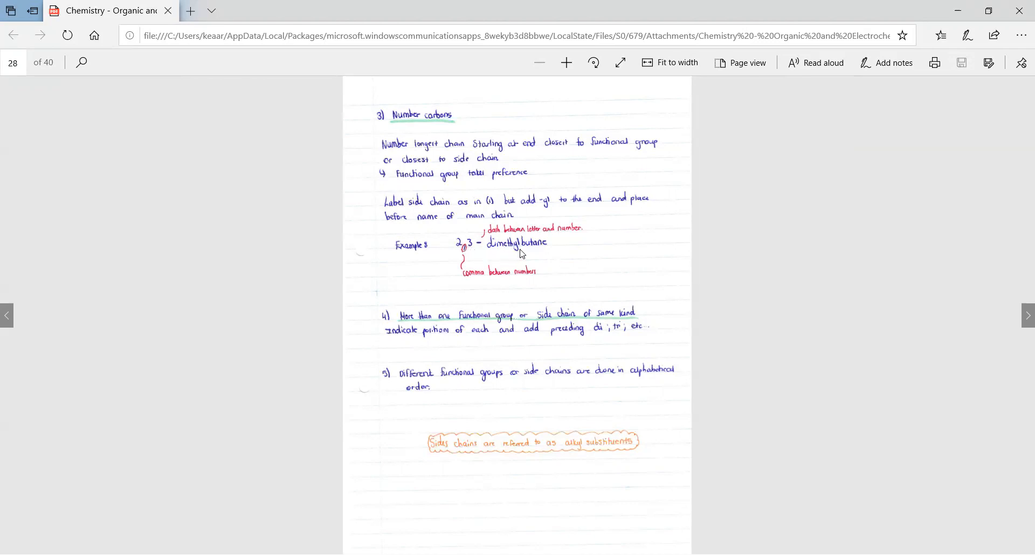
pyautogui.moveTo(495, 249)
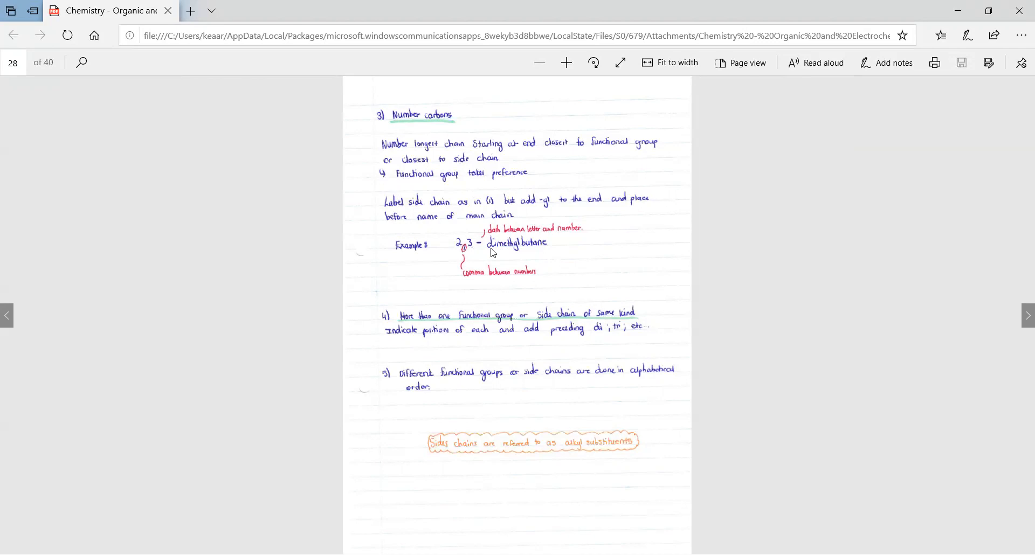
pyautogui.moveTo(502, 250)
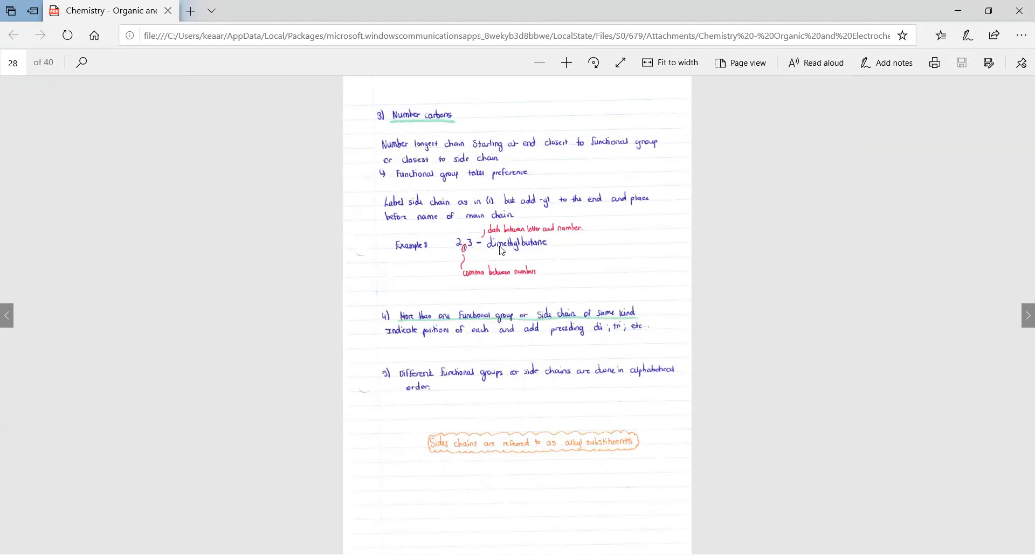
pyautogui.moveTo(512, 250)
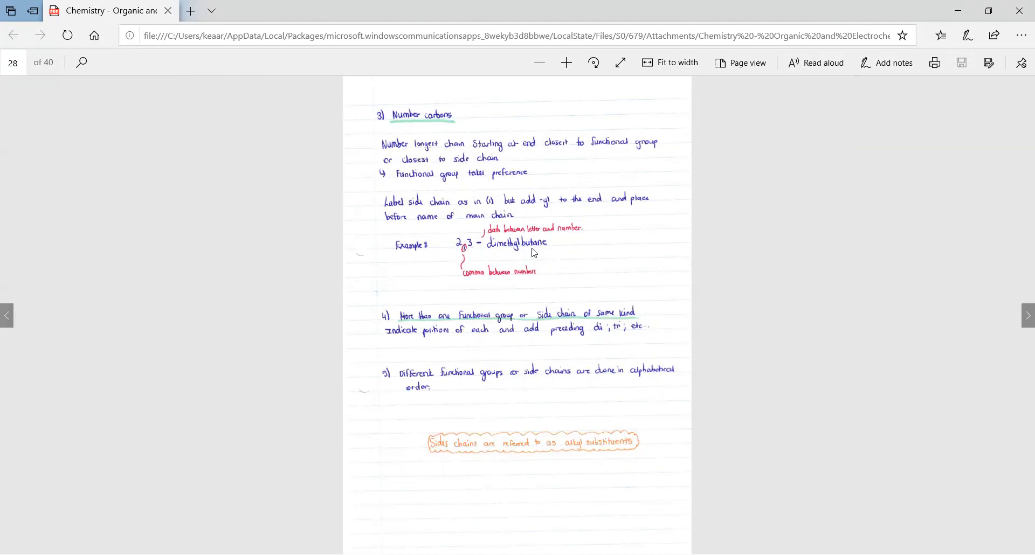
pyautogui.moveTo(538, 252)
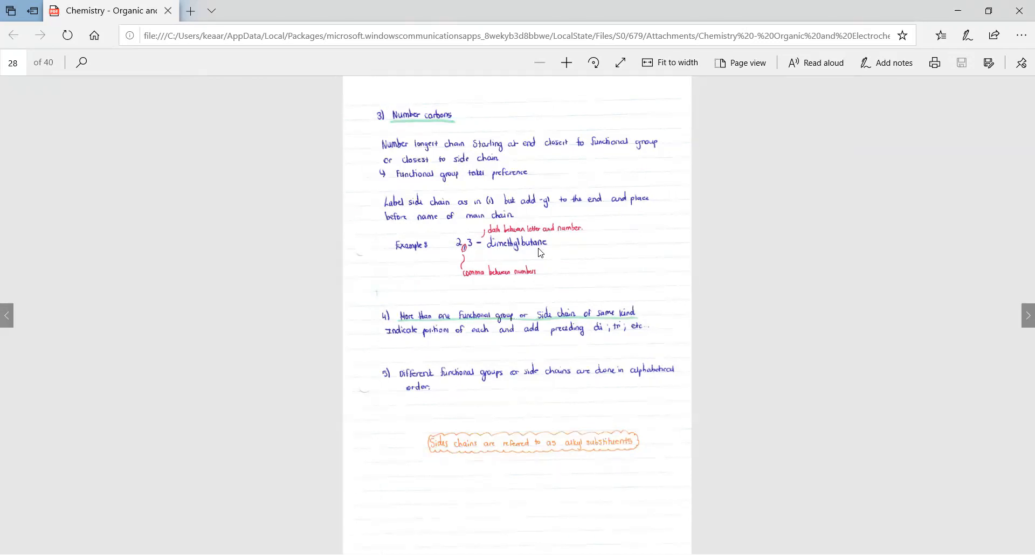
pyautogui.moveTo(448, 226)
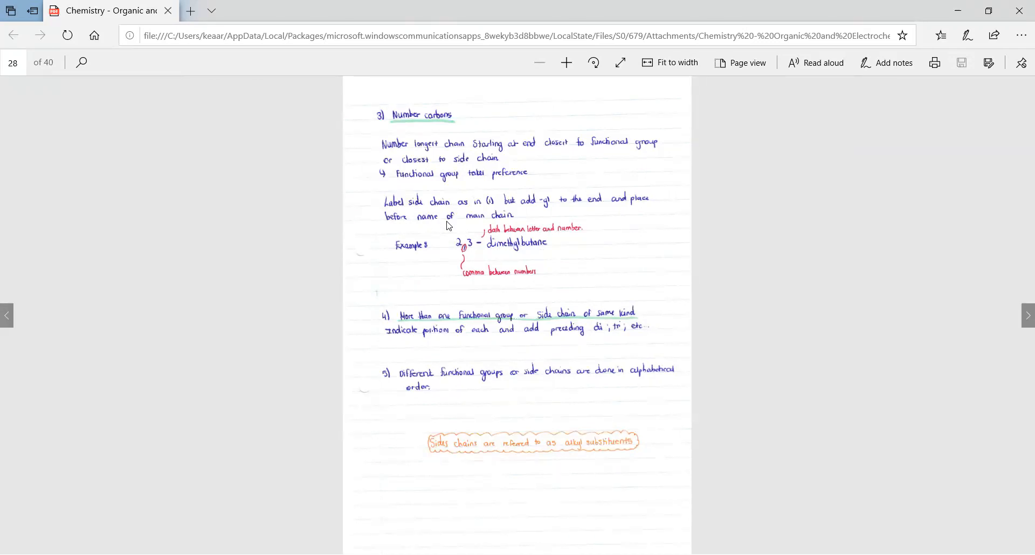
pyautogui.moveTo(474, 286)
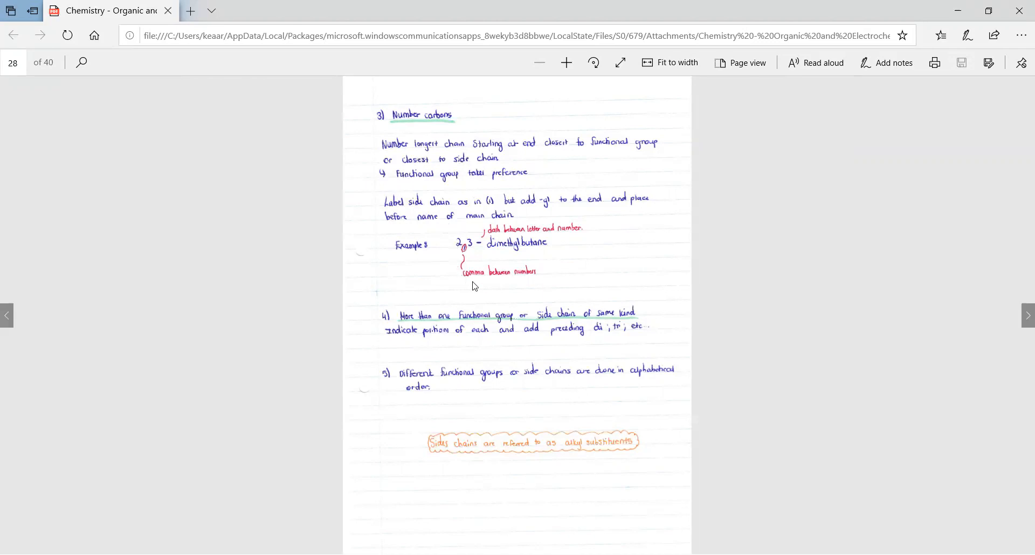
pyautogui.moveTo(478, 251)
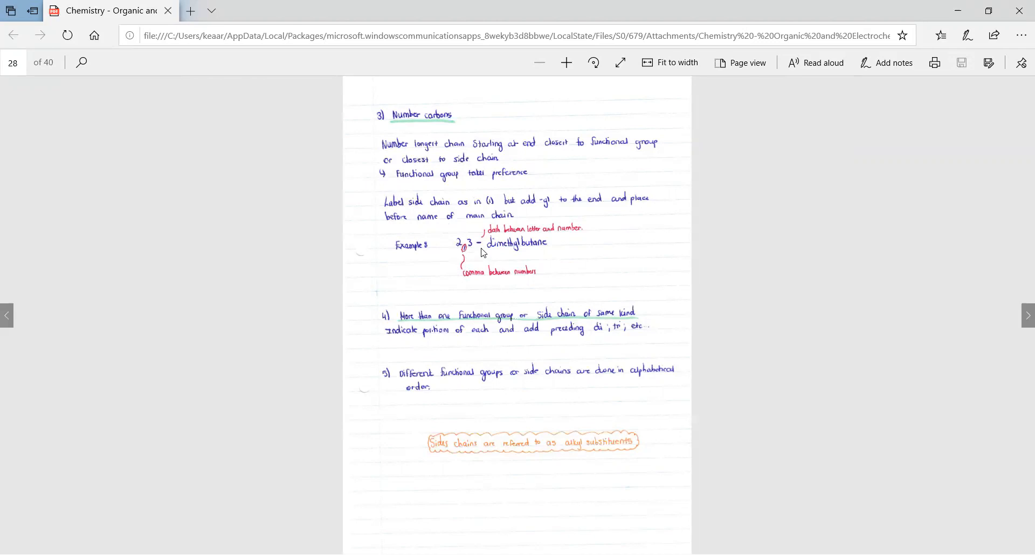
pyautogui.moveTo(443, 353)
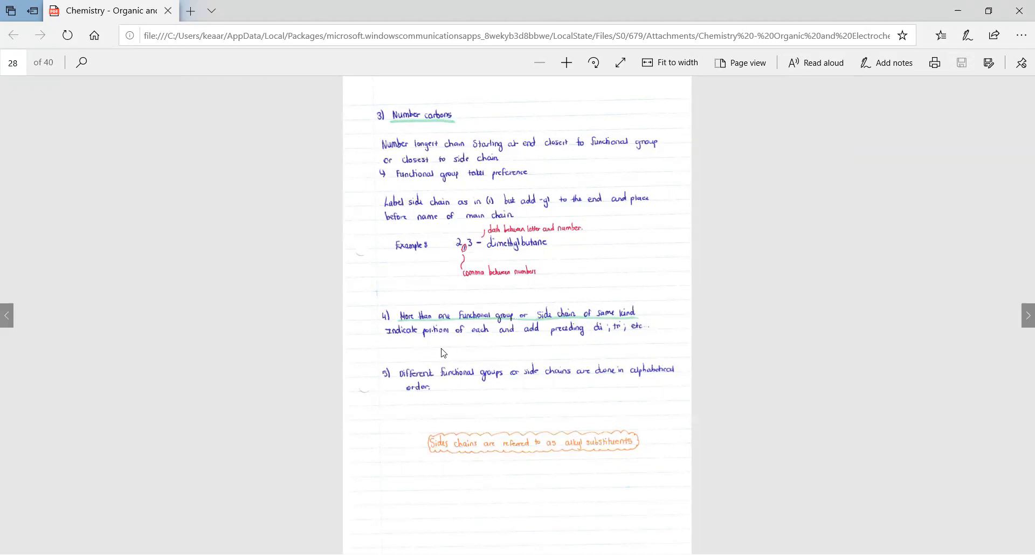
pyautogui.moveTo(418, 346)
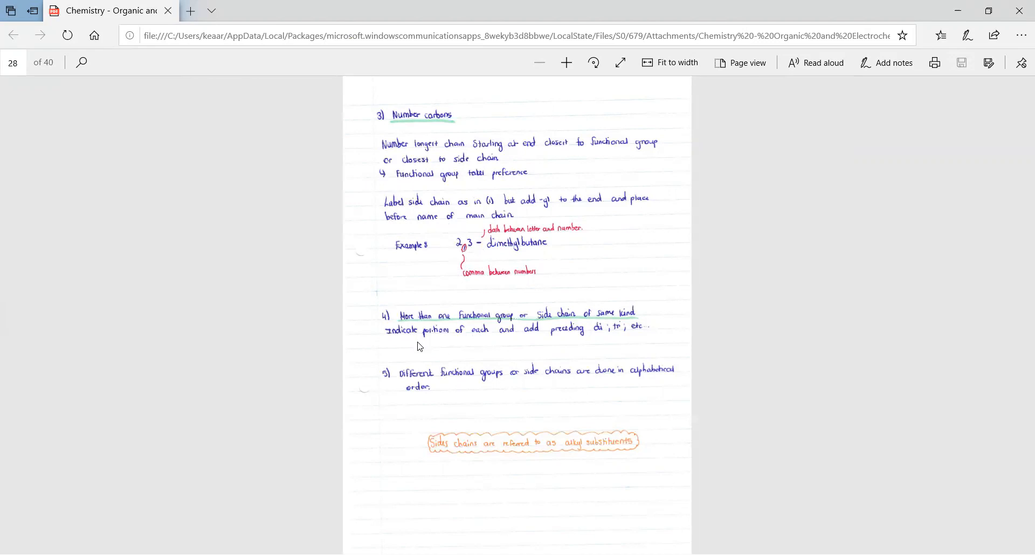
pyautogui.moveTo(473, 332)
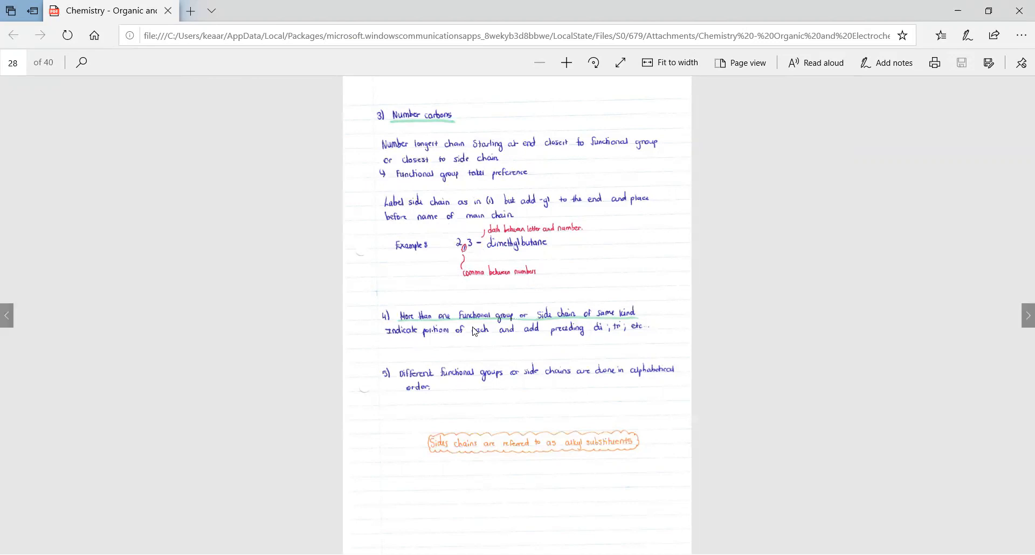
pyautogui.moveTo(511, 346)
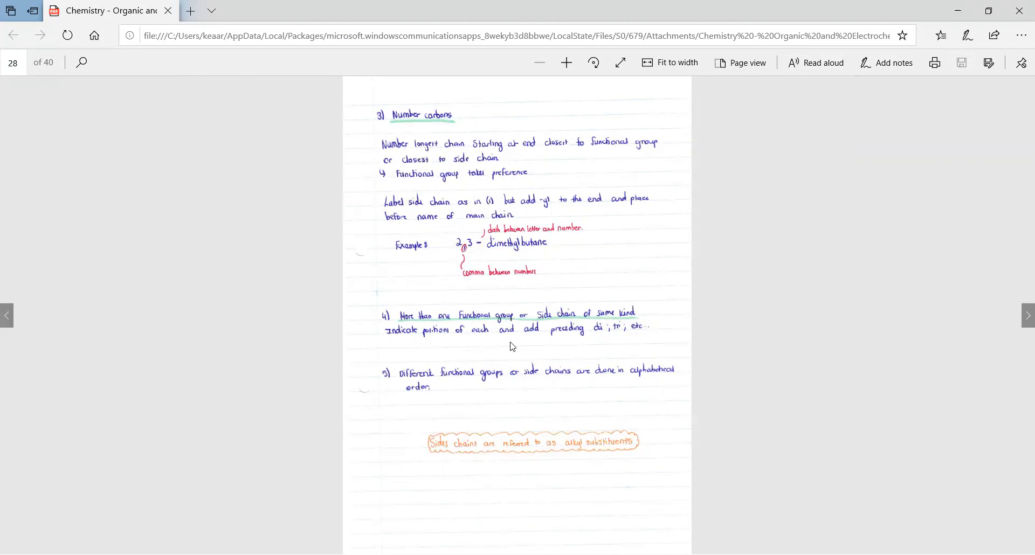
pyautogui.moveTo(493, 252)
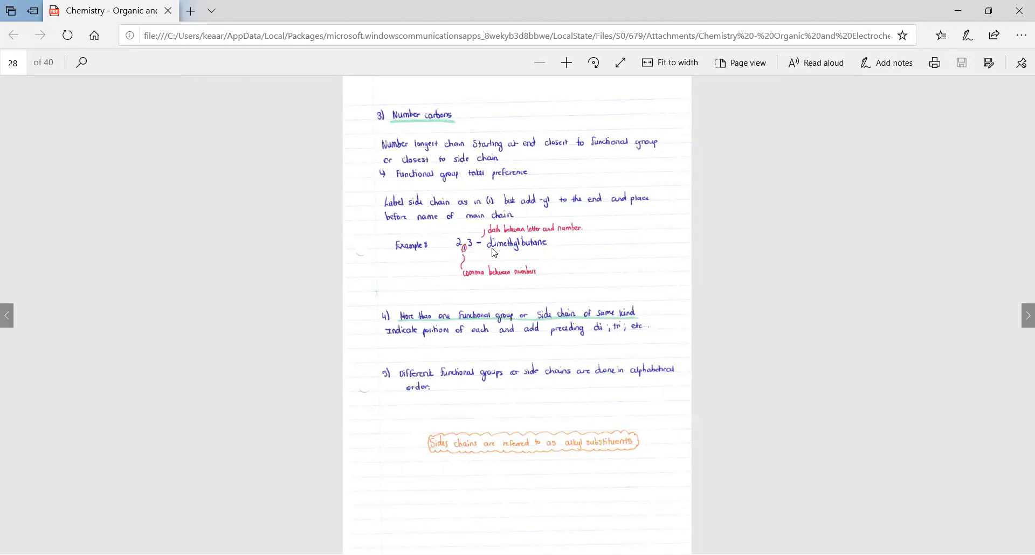
pyautogui.moveTo(497, 257)
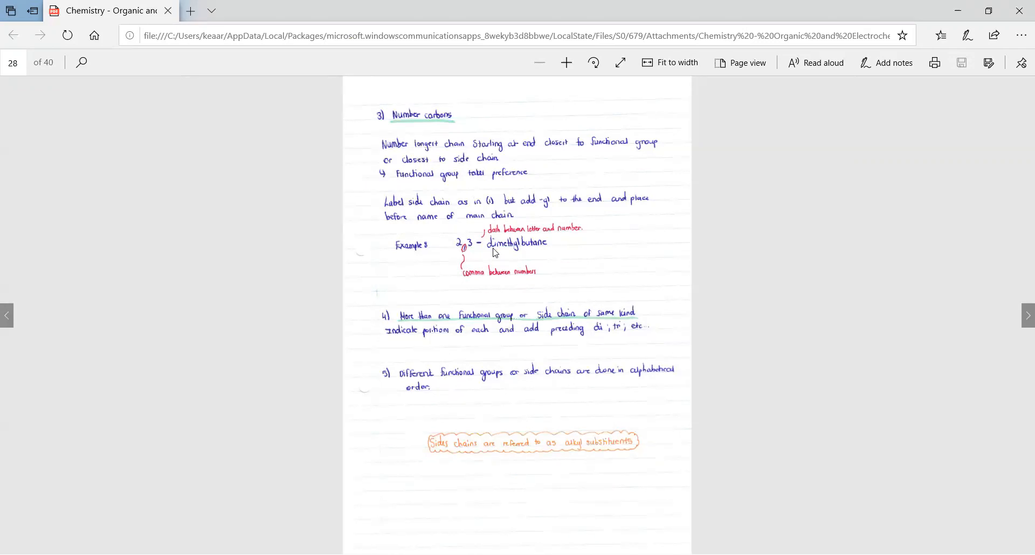
pyautogui.moveTo(459, 250)
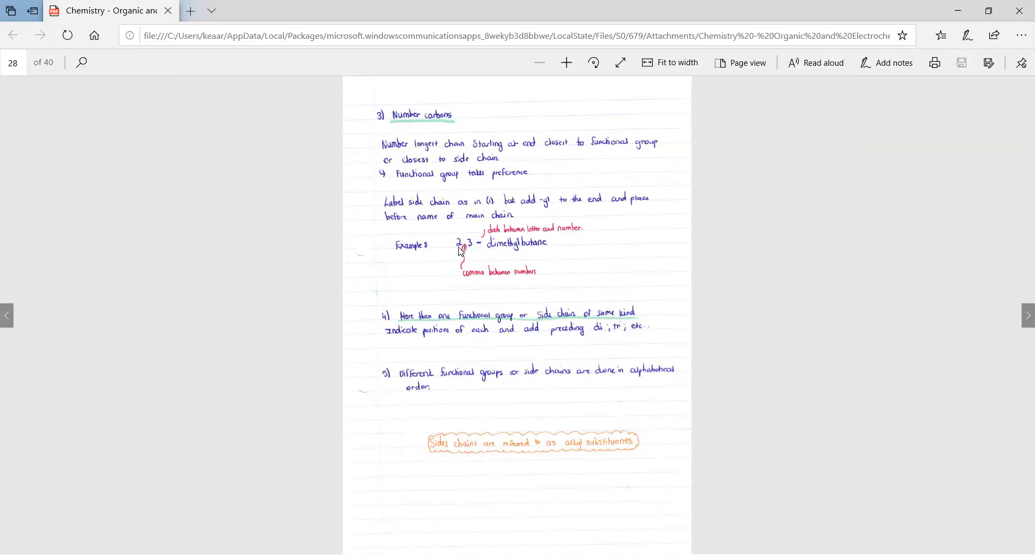
pyautogui.moveTo(486, 256)
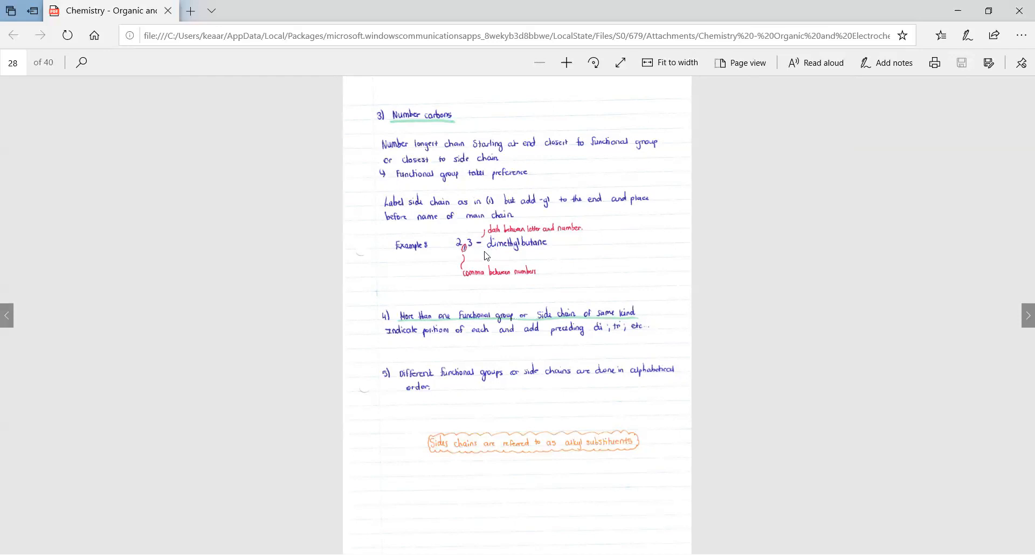
pyautogui.moveTo(510, 253)
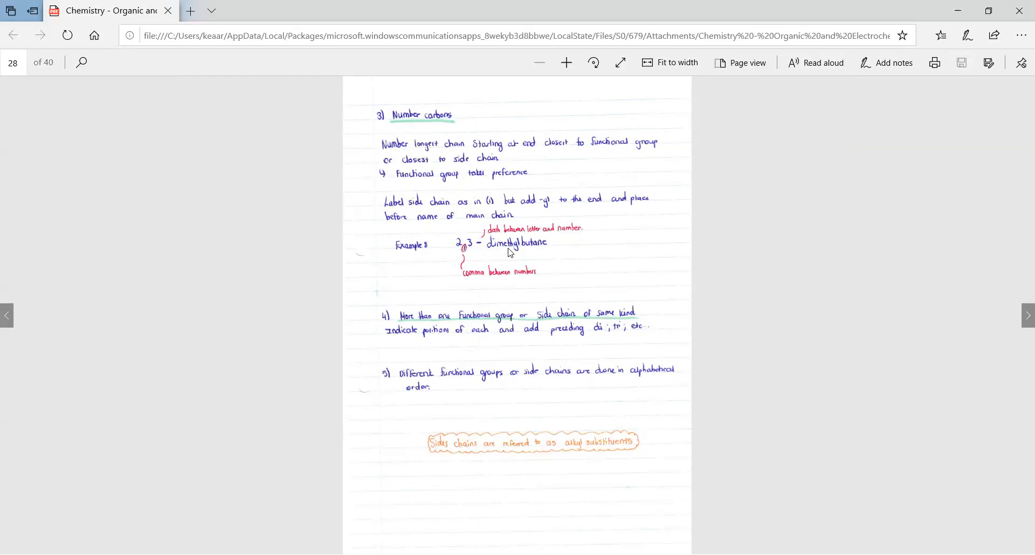
pyautogui.moveTo(497, 256)
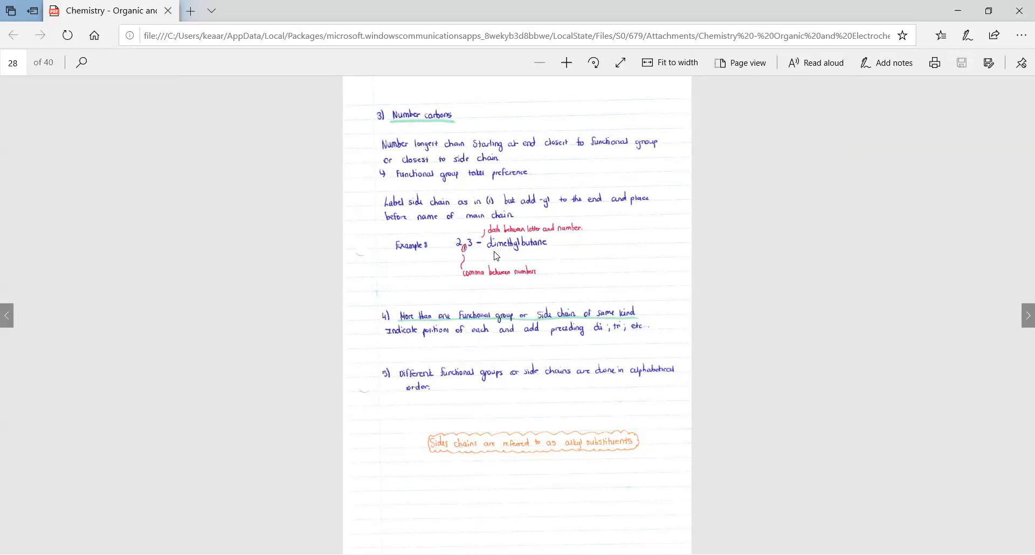
pyautogui.moveTo(512, 256)
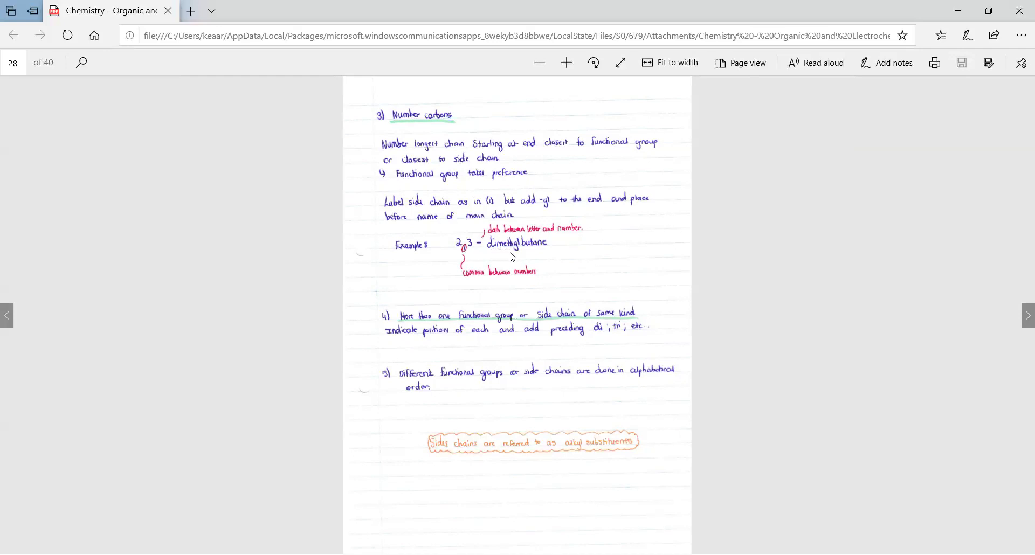
pyautogui.moveTo(611, 405)
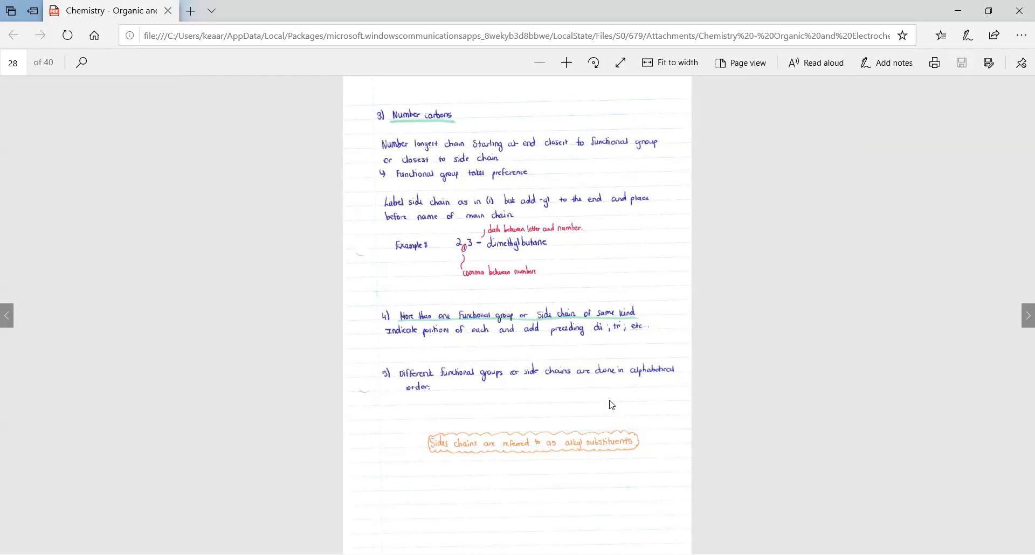
pyautogui.moveTo(494, 388)
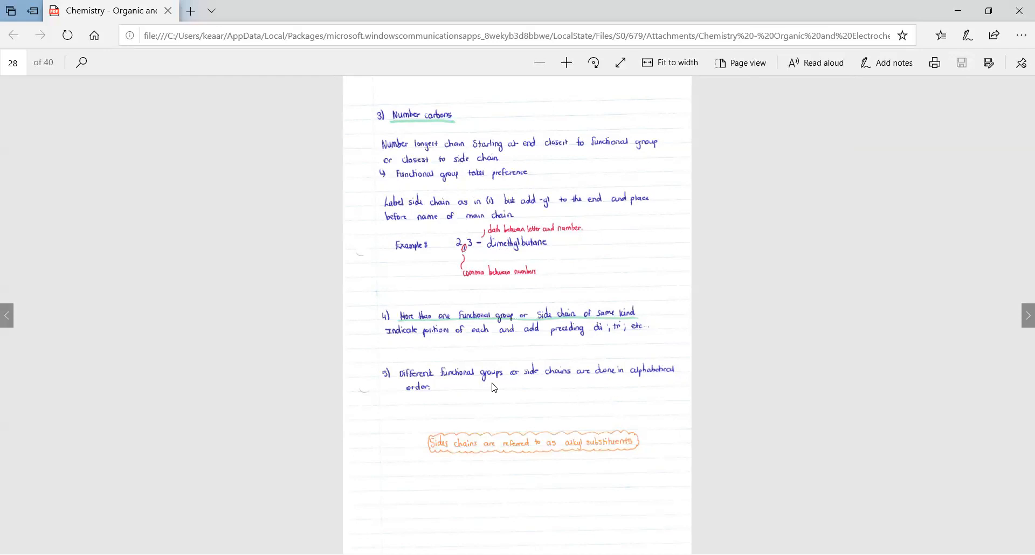
pyautogui.moveTo(477, 387)
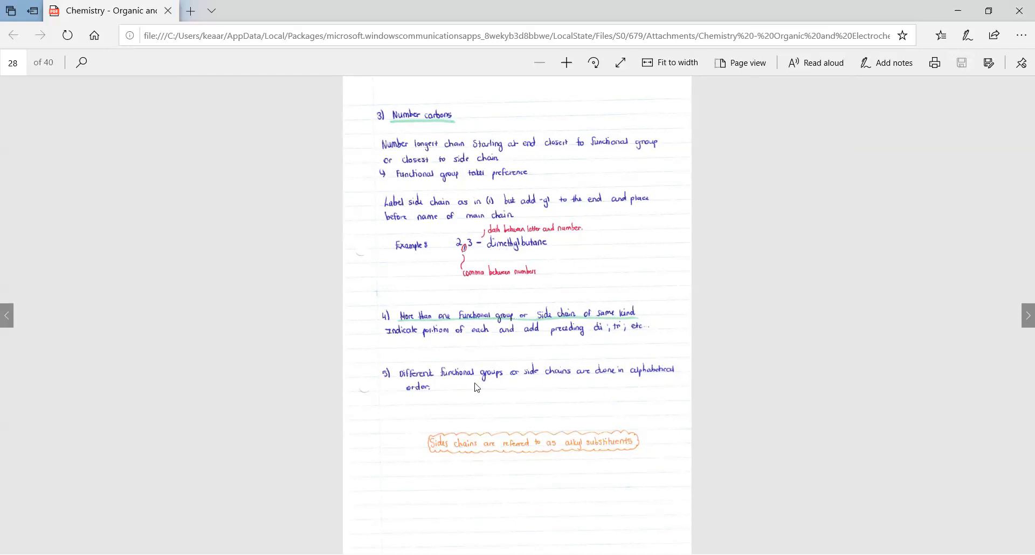
pyautogui.moveTo(468, 391)
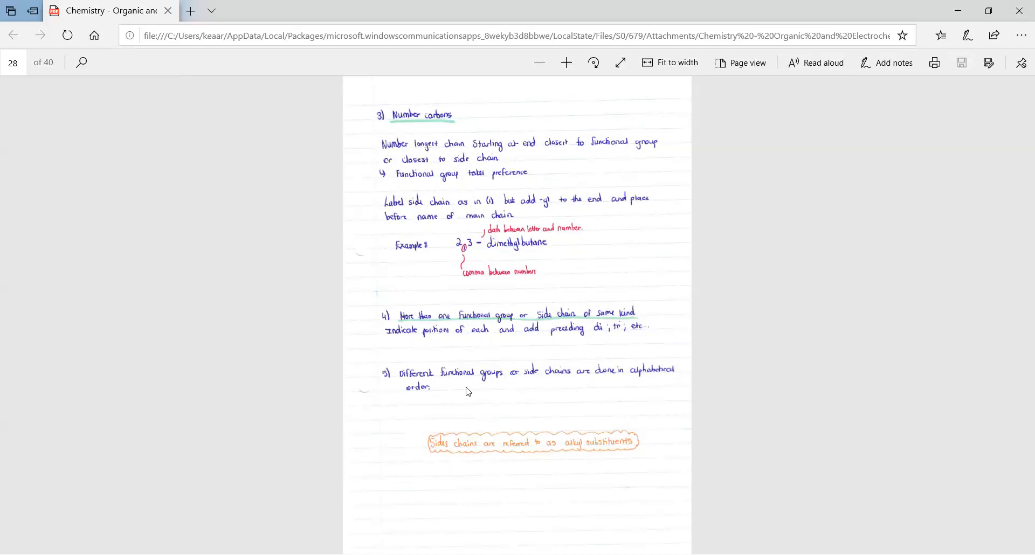
pyautogui.moveTo(452, 460)
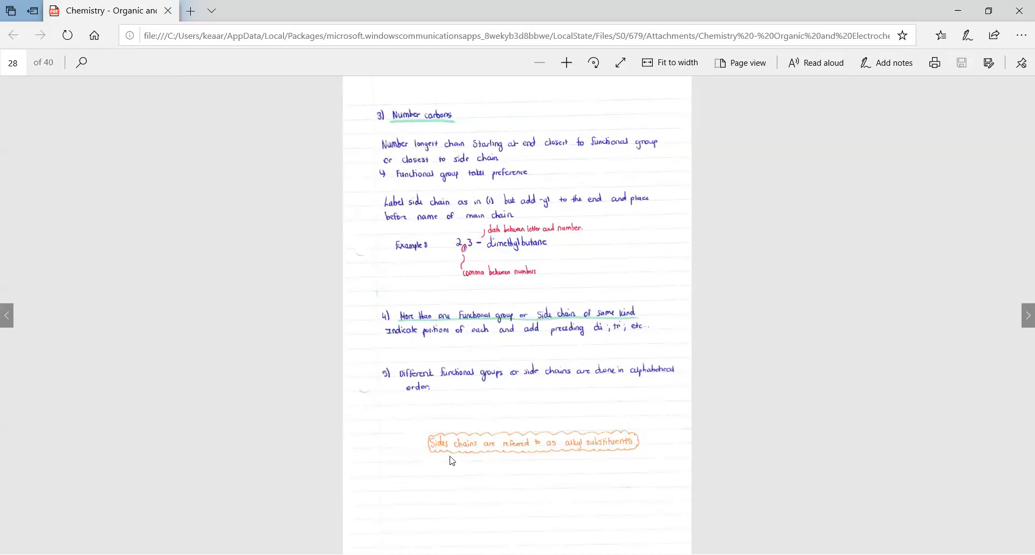
pyautogui.moveTo(532, 457)
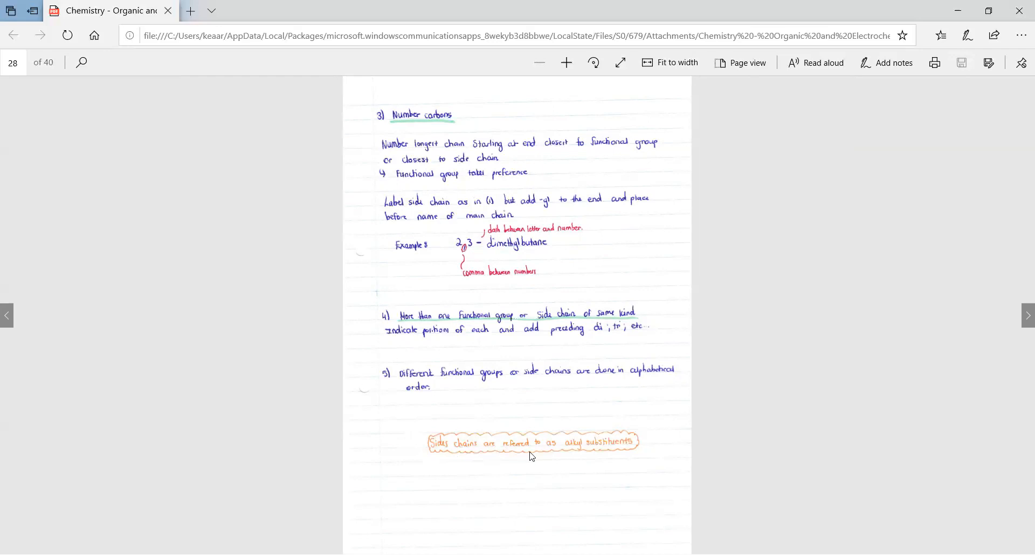
pyautogui.moveTo(583, 455)
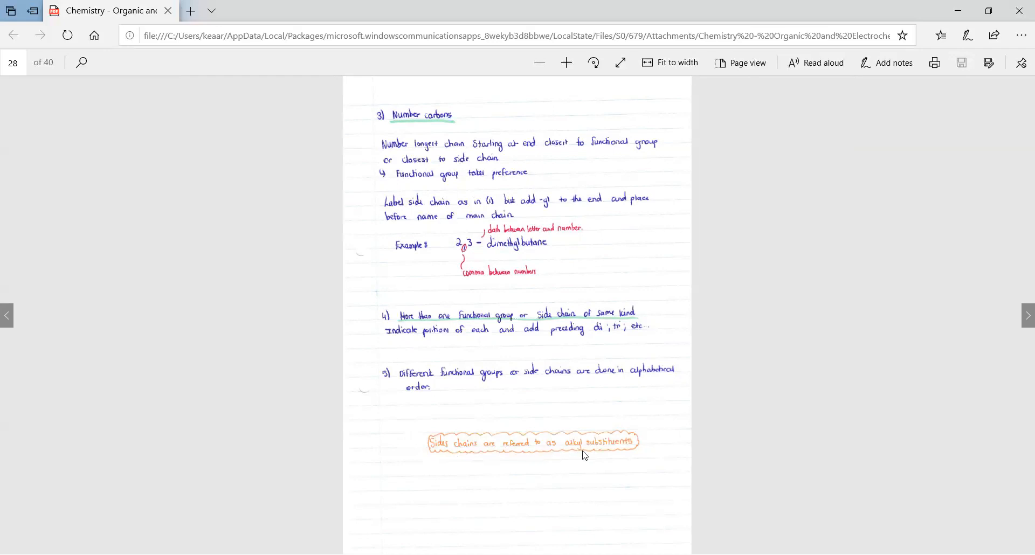
pyautogui.moveTo(597, 283)
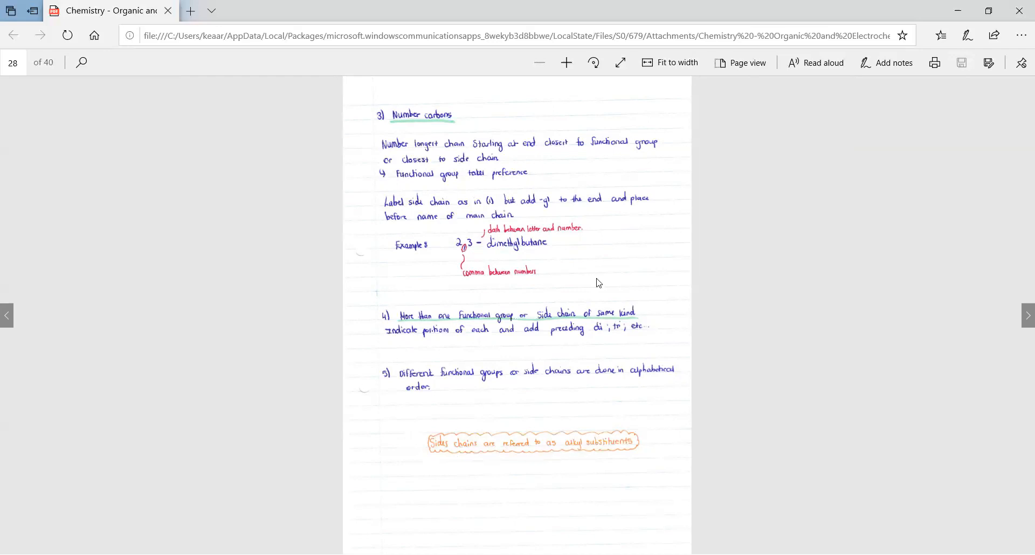
pyautogui.click(1027, 315)
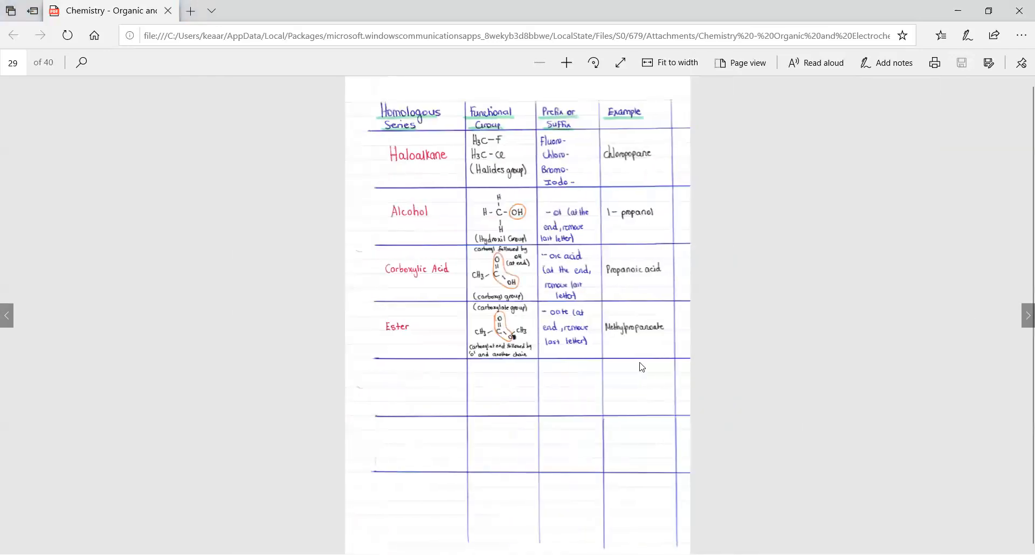
pyautogui.moveTo(415, 157)
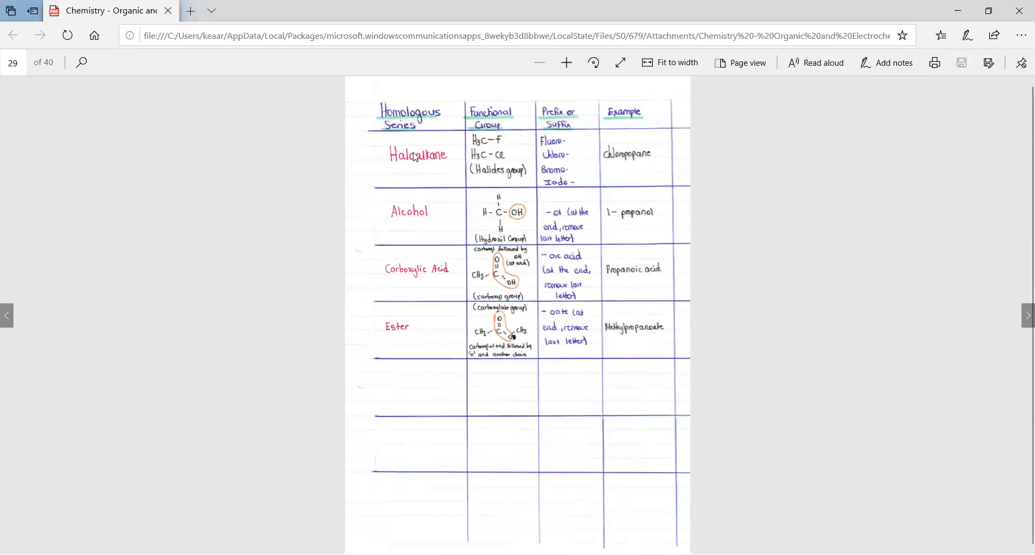
pyautogui.moveTo(399, 165)
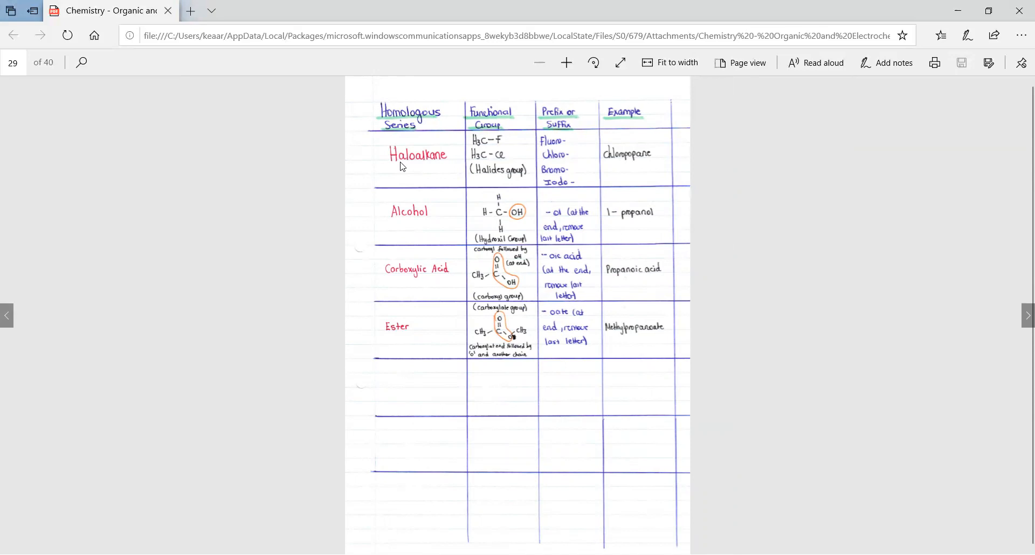
pyautogui.moveTo(447, 178)
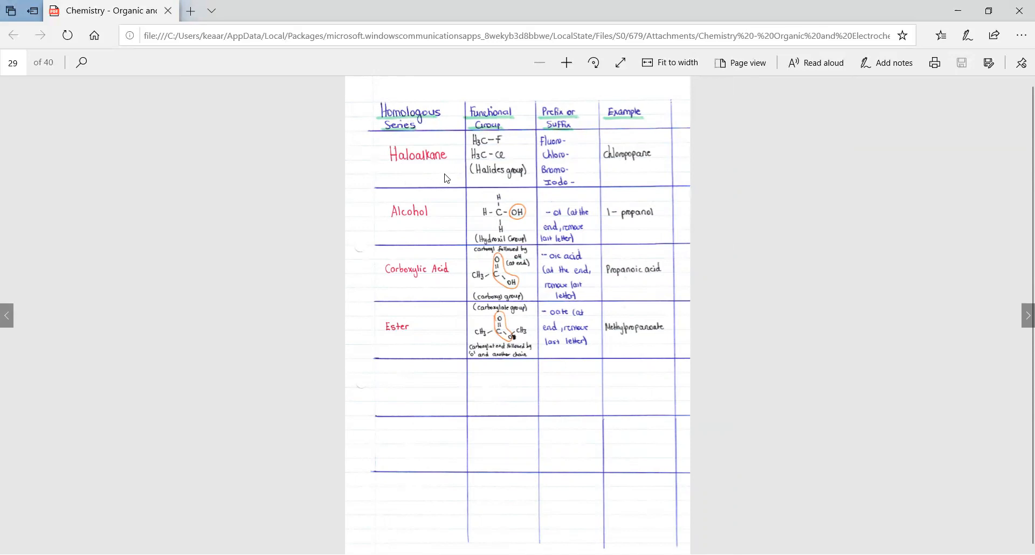
pyautogui.moveTo(560, 120)
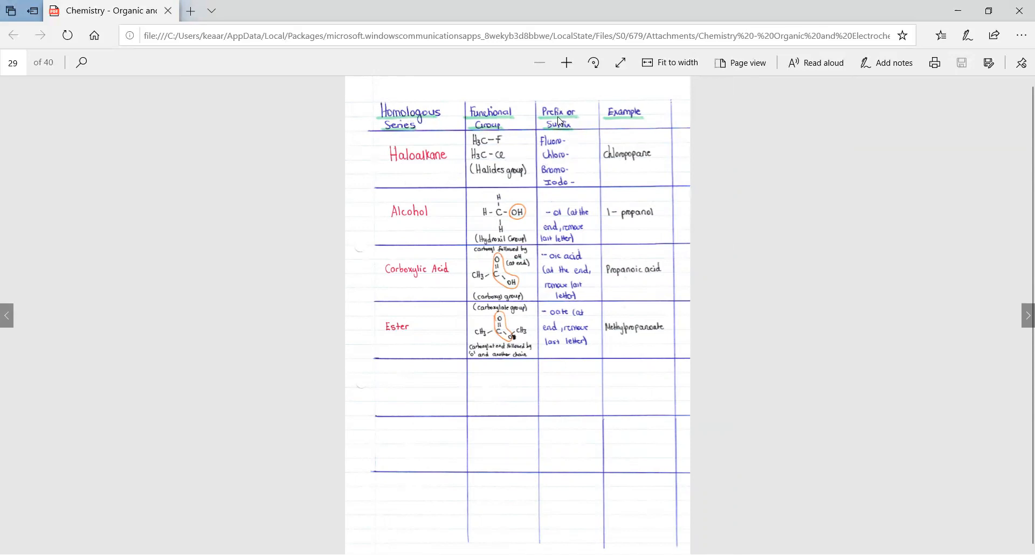
pyautogui.moveTo(558, 147)
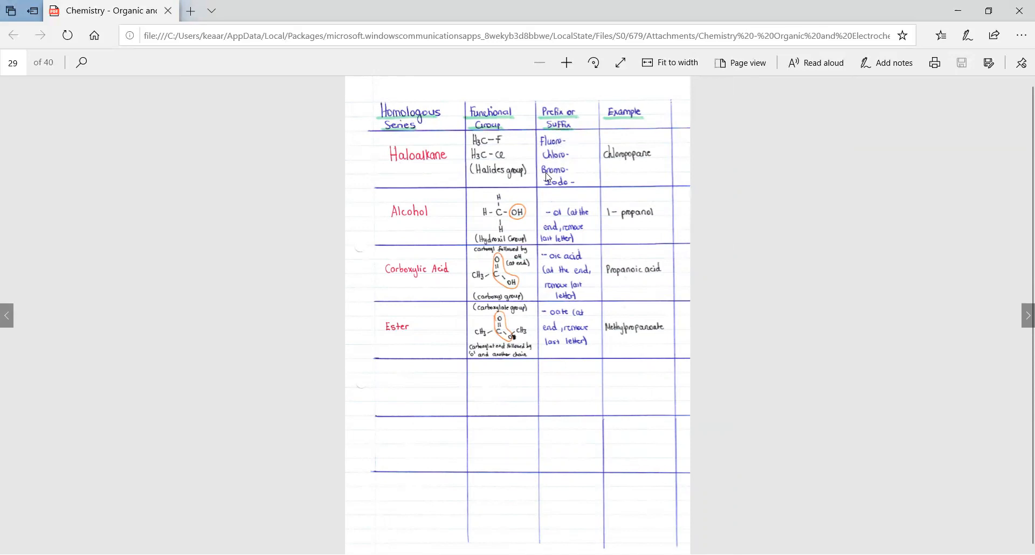
pyautogui.moveTo(556, 192)
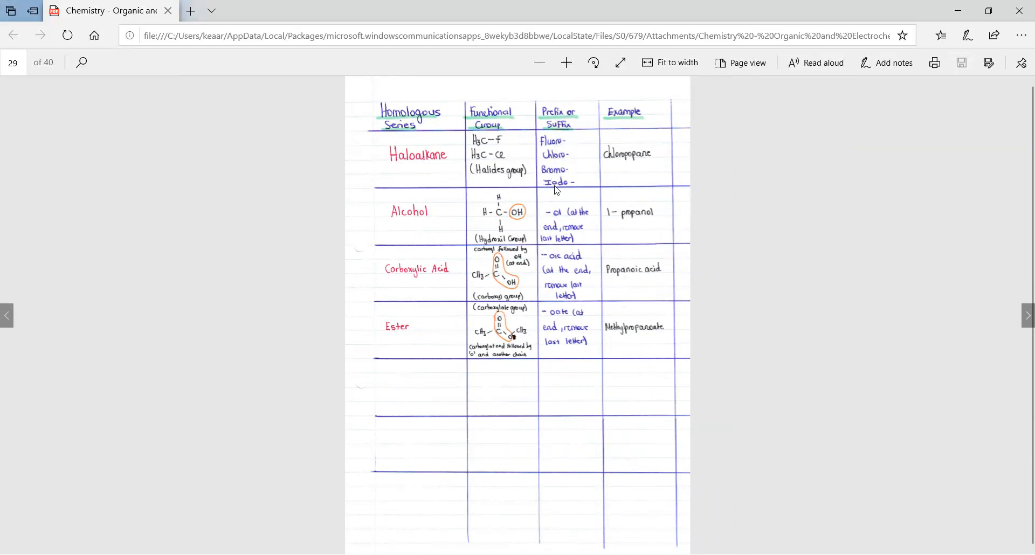
pyautogui.moveTo(621, 172)
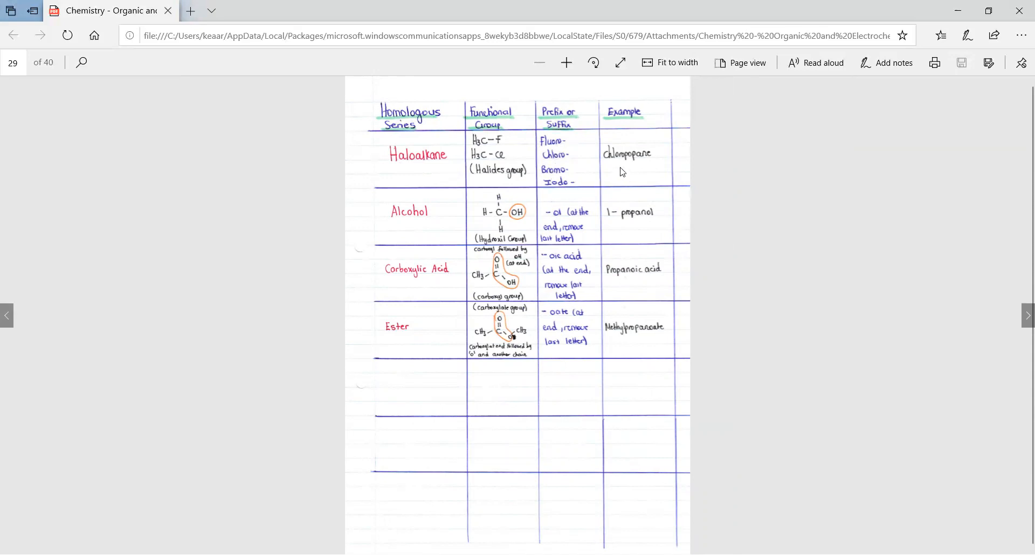
pyautogui.moveTo(649, 159)
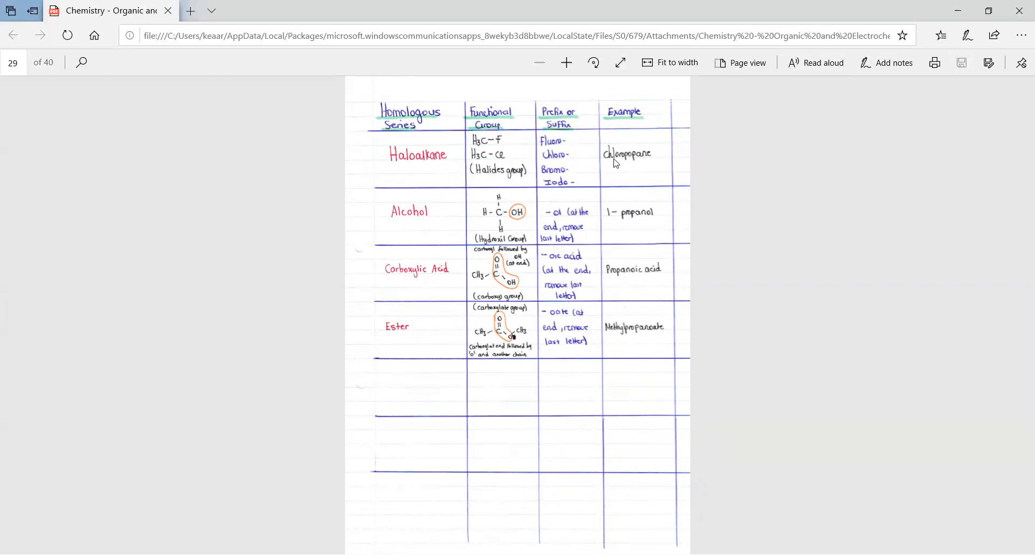
pyautogui.moveTo(648, 164)
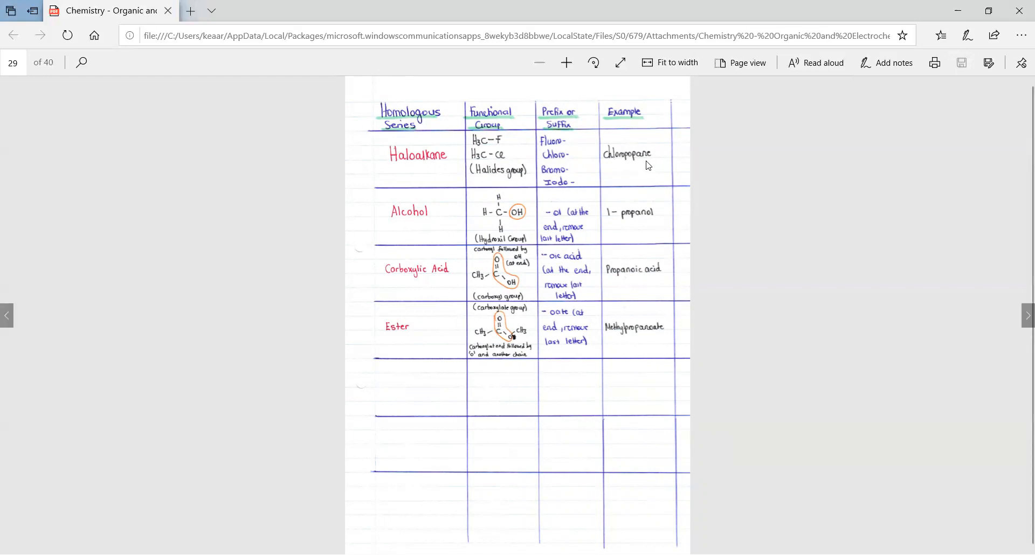
pyautogui.moveTo(645, 165)
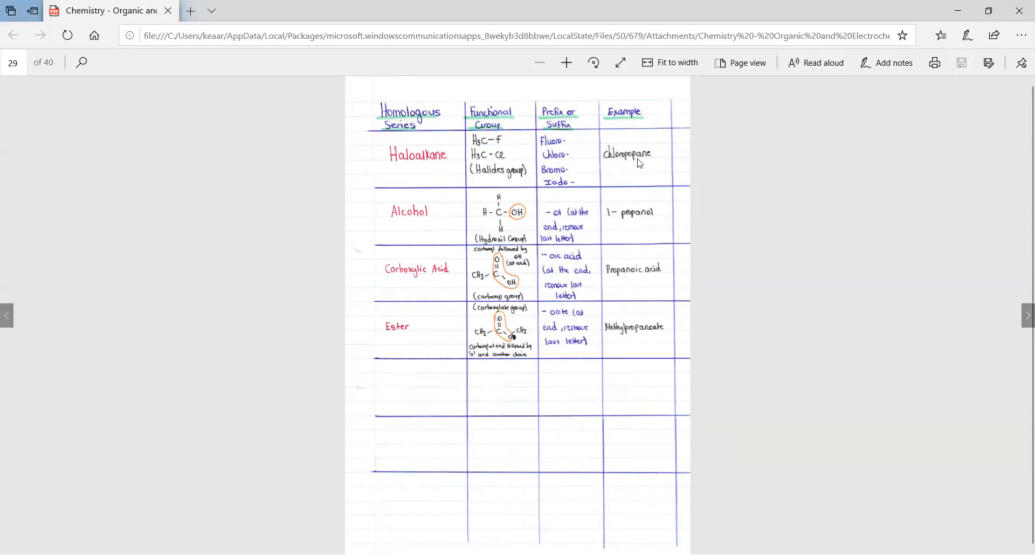
pyautogui.moveTo(616, 163)
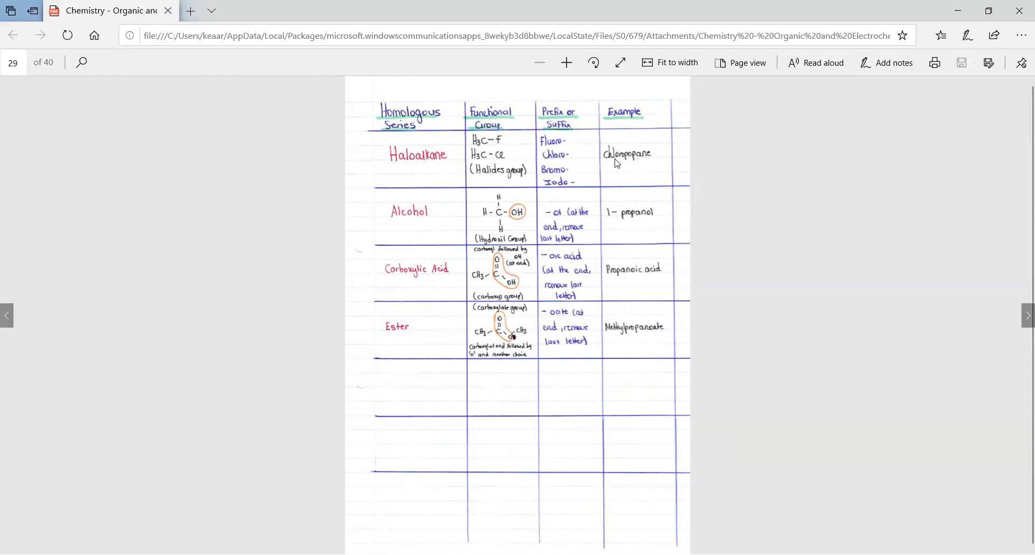
pyautogui.moveTo(629, 162)
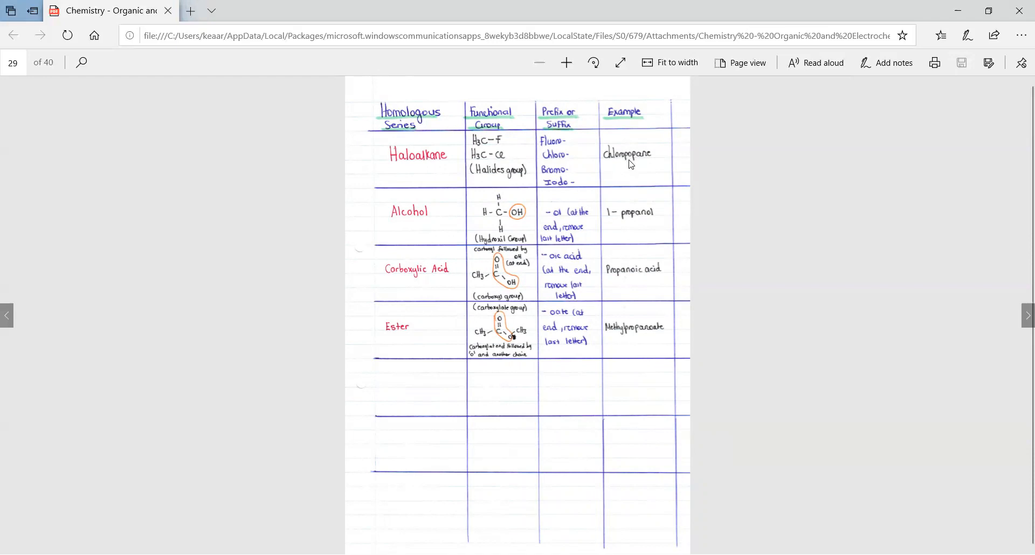
pyautogui.moveTo(594, 185)
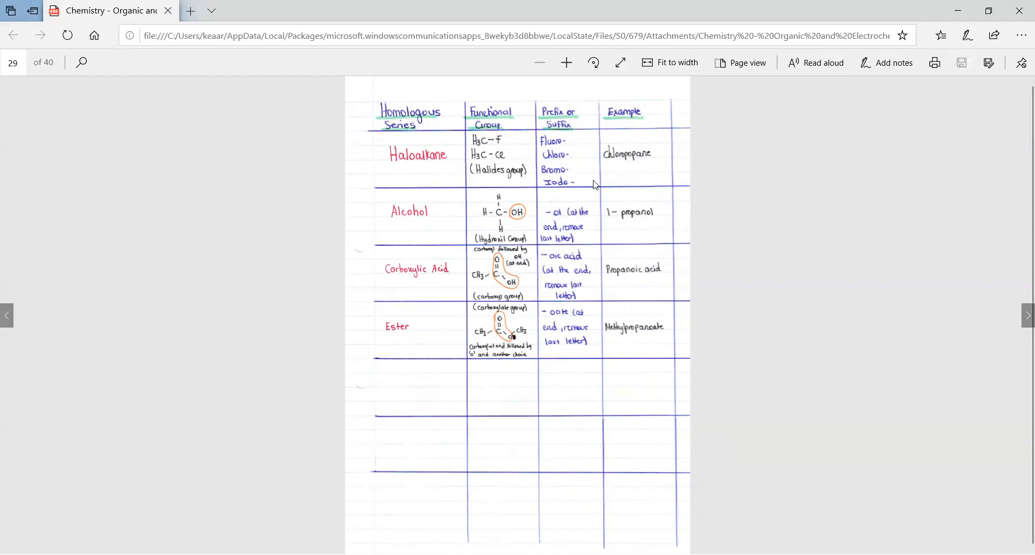
pyautogui.moveTo(432, 225)
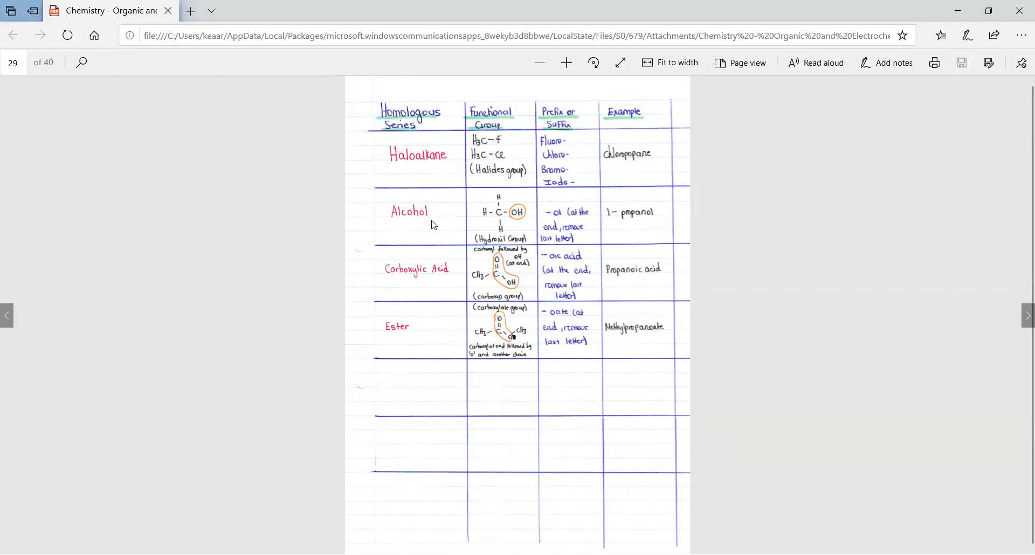
pyautogui.moveTo(556, 243)
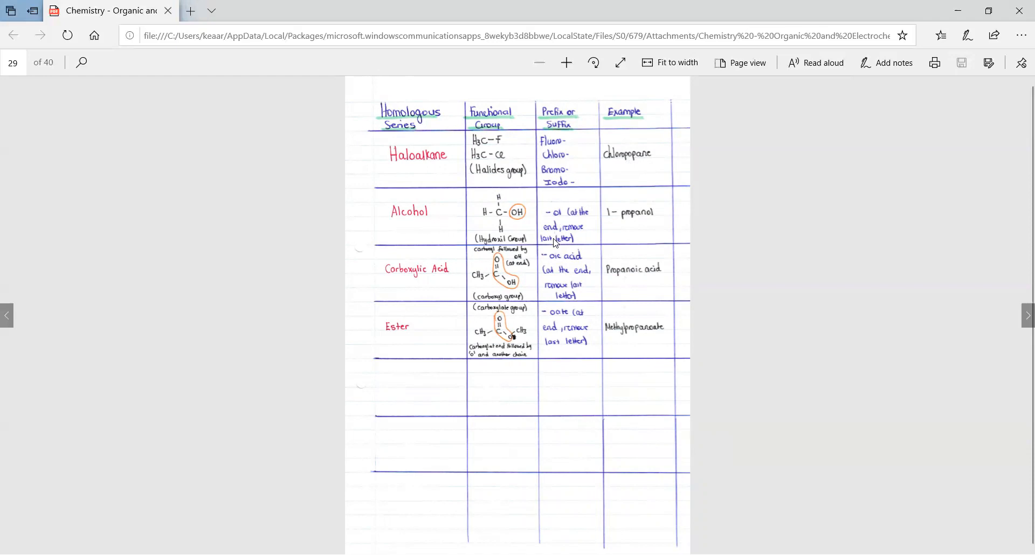
pyautogui.moveTo(550, 248)
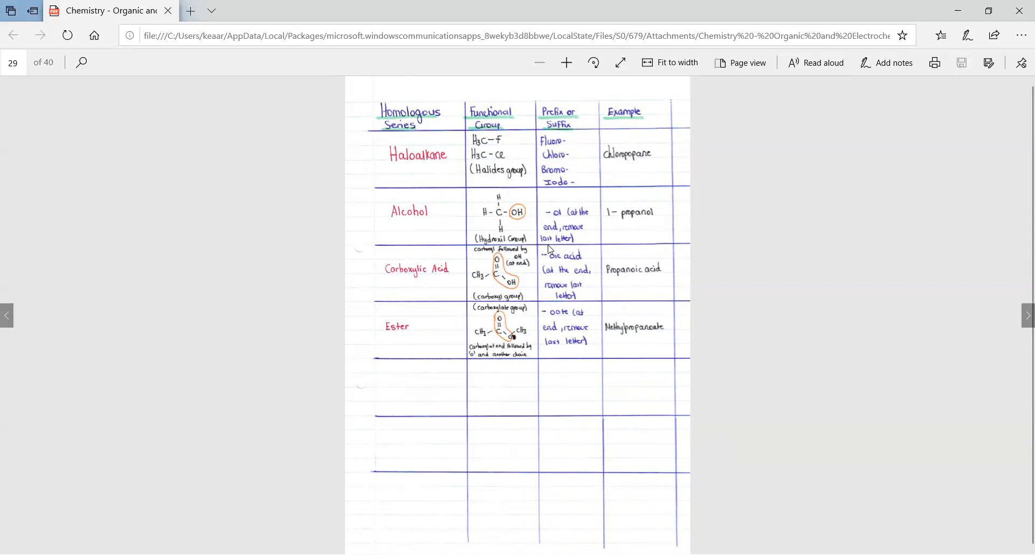
pyautogui.moveTo(617, 221)
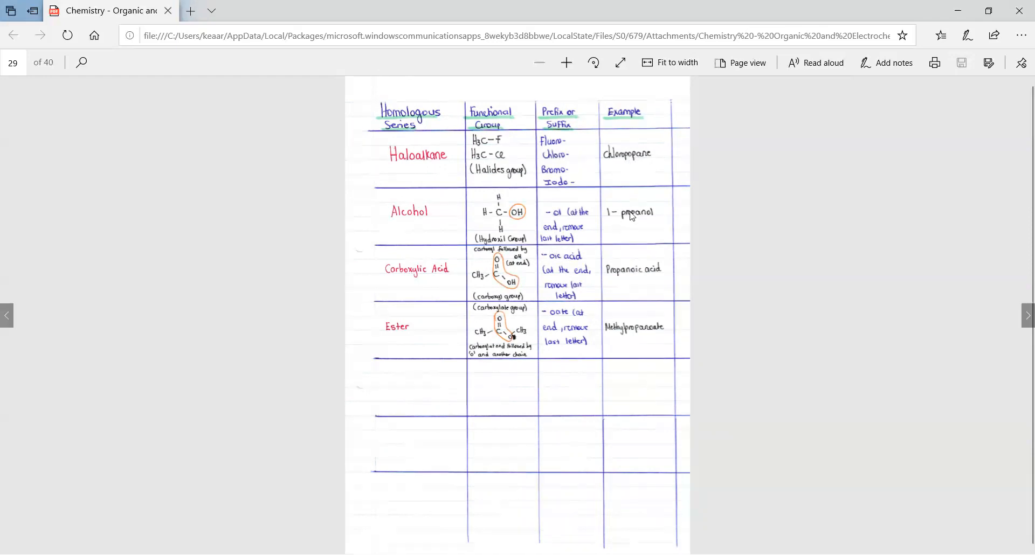
pyautogui.moveTo(650, 221)
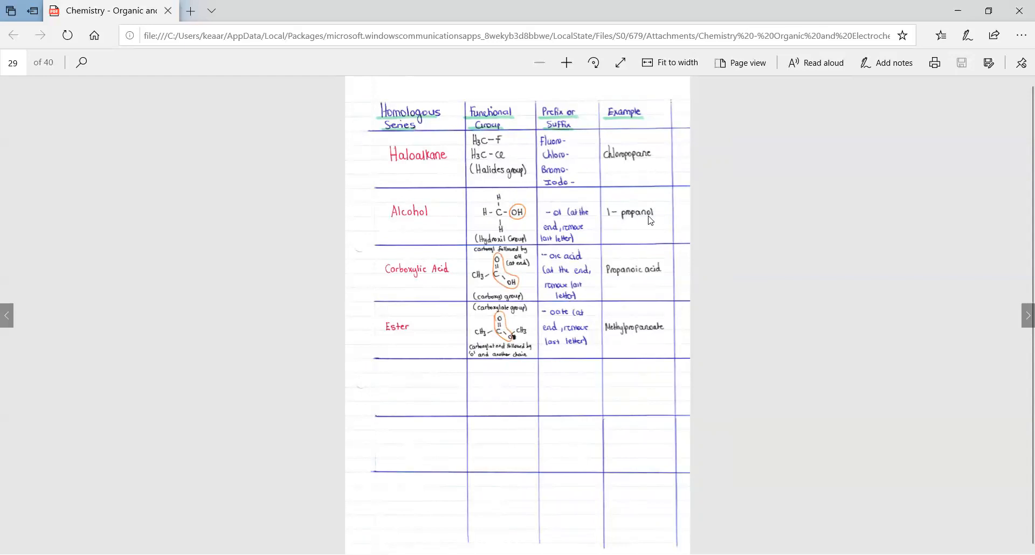
pyautogui.moveTo(655, 223)
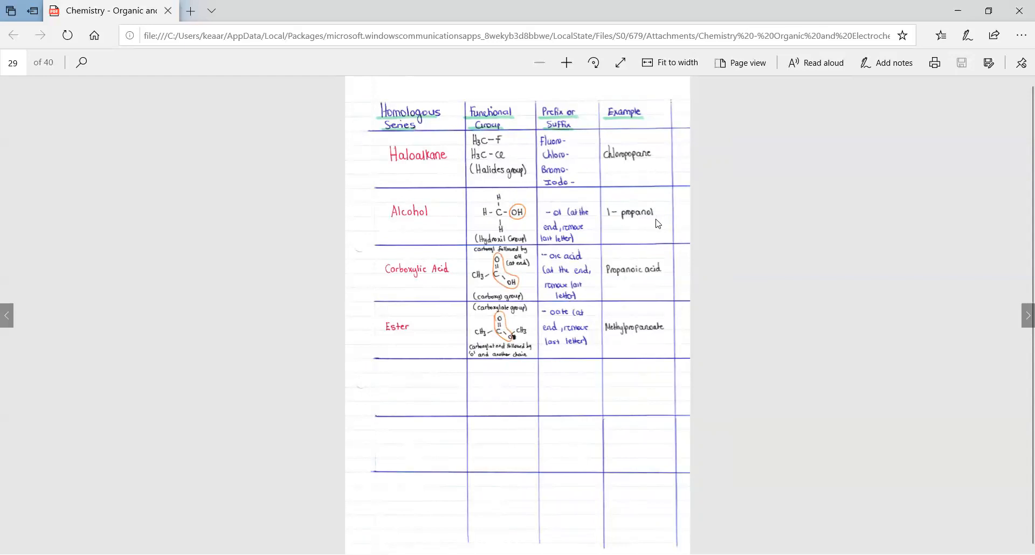
pyautogui.moveTo(592, 218)
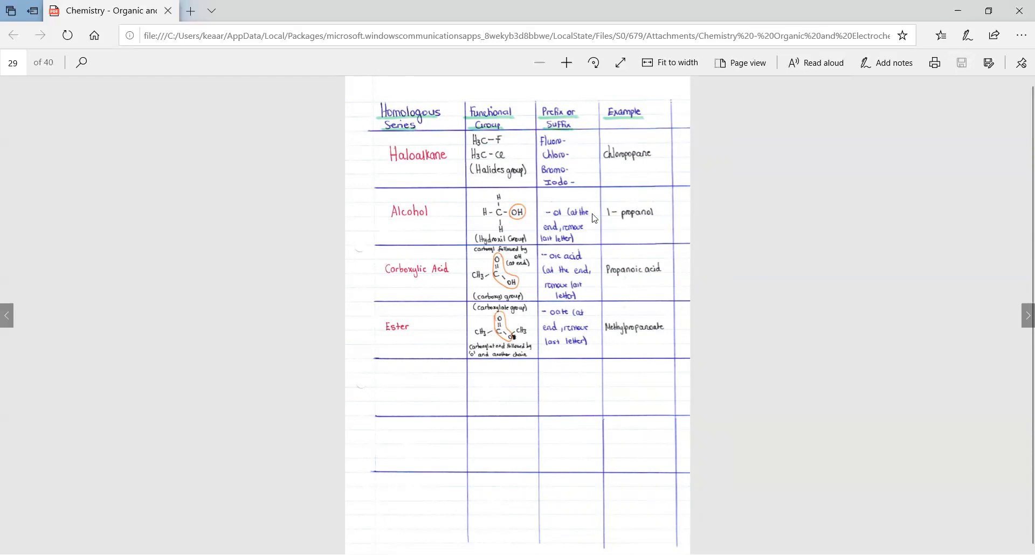
pyautogui.moveTo(611, 216)
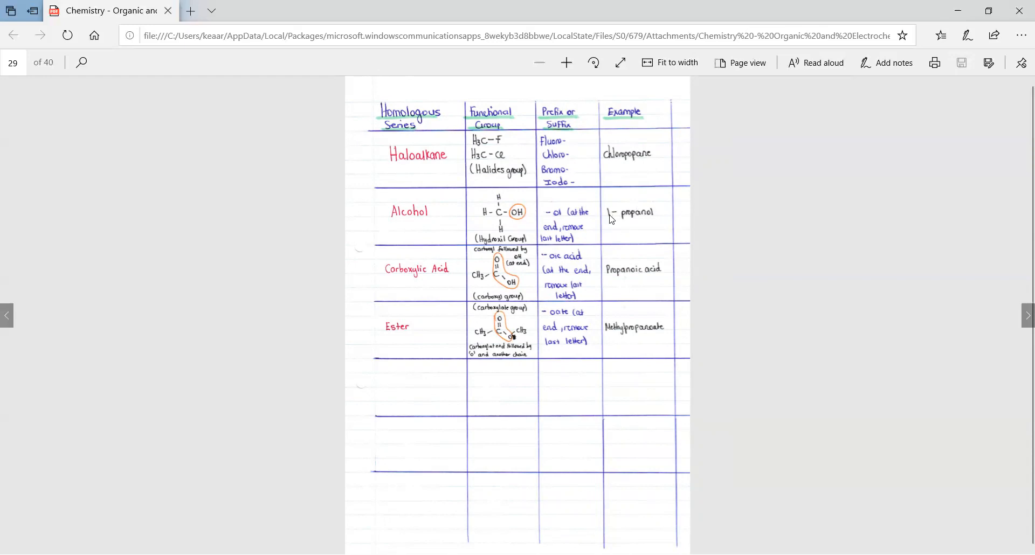
pyautogui.moveTo(637, 225)
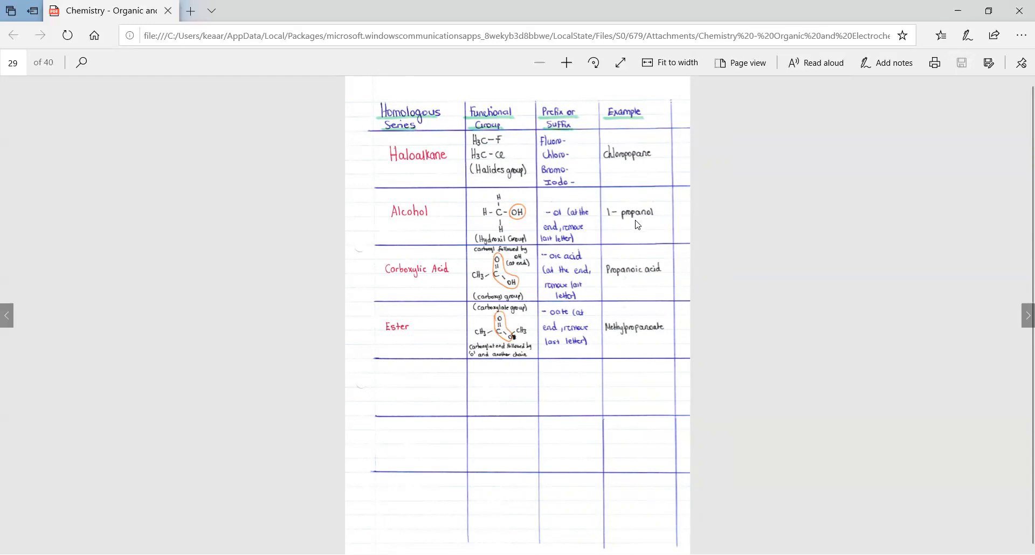
pyautogui.moveTo(479, 299)
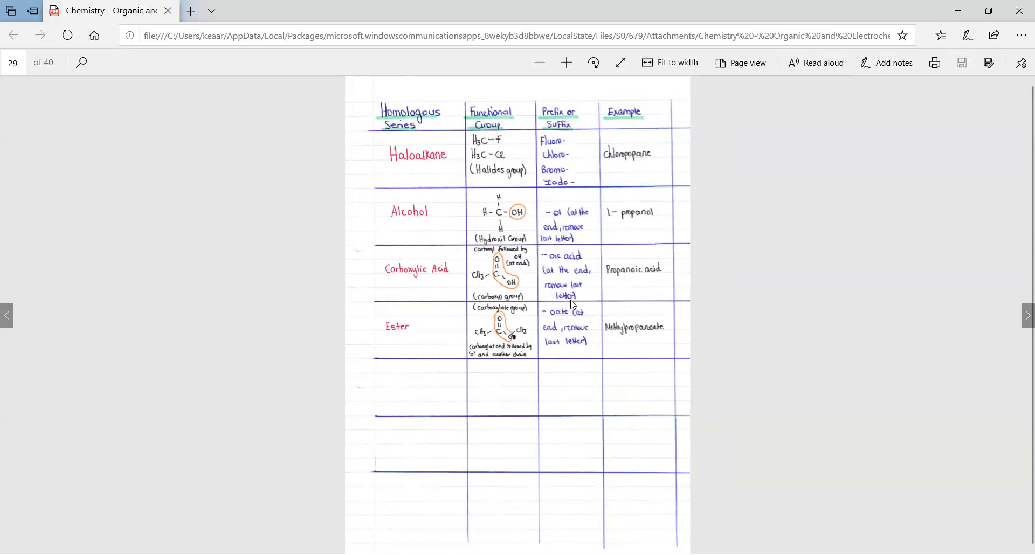
pyautogui.moveTo(655, 283)
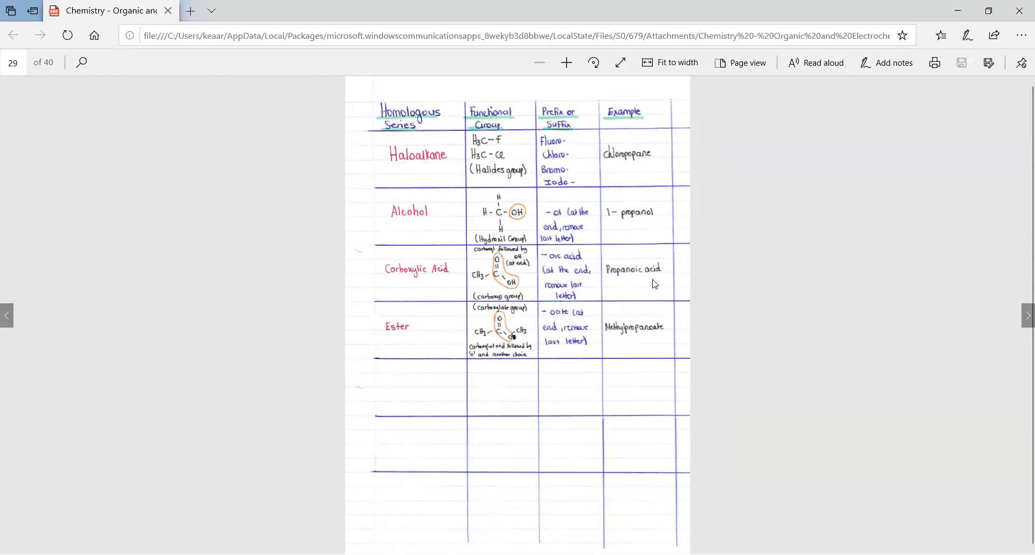
pyautogui.moveTo(617, 280)
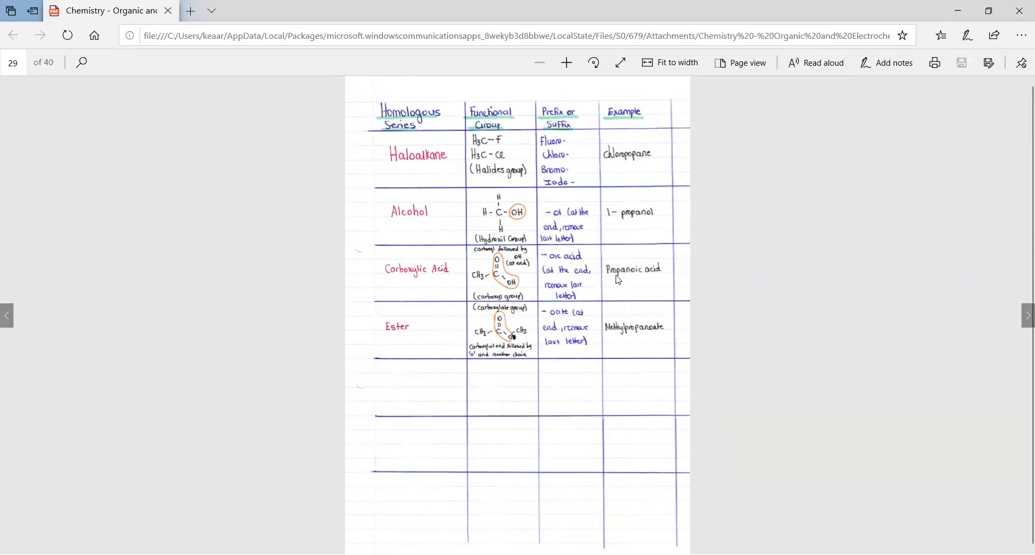
pyautogui.moveTo(652, 281)
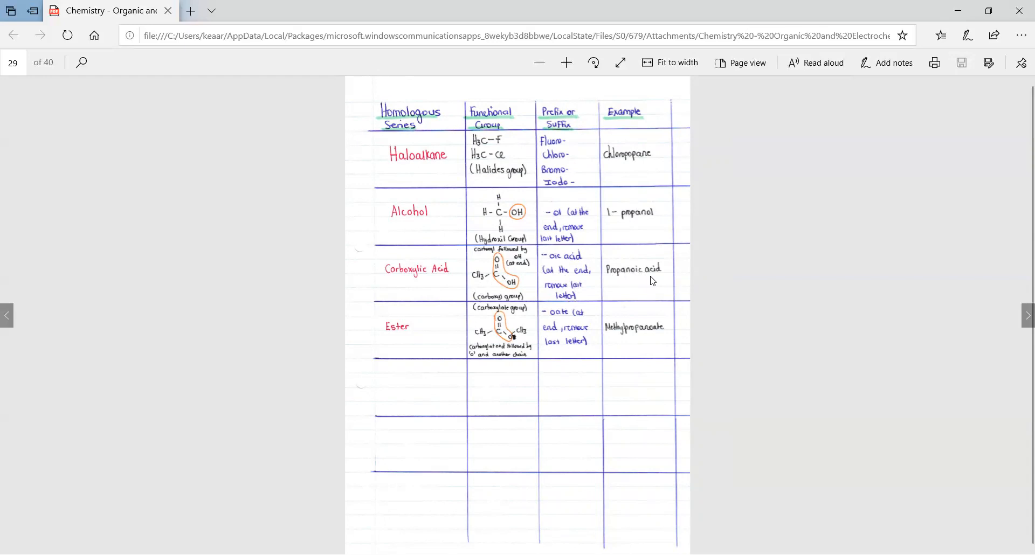
pyautogui.moveTo(423, 340)
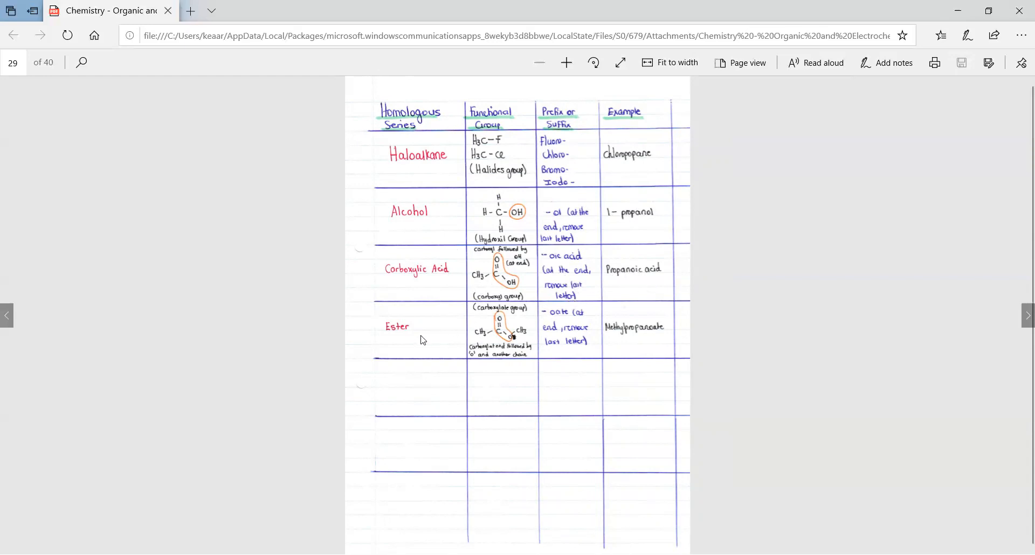
pyautogui.moveTo(551, 321)
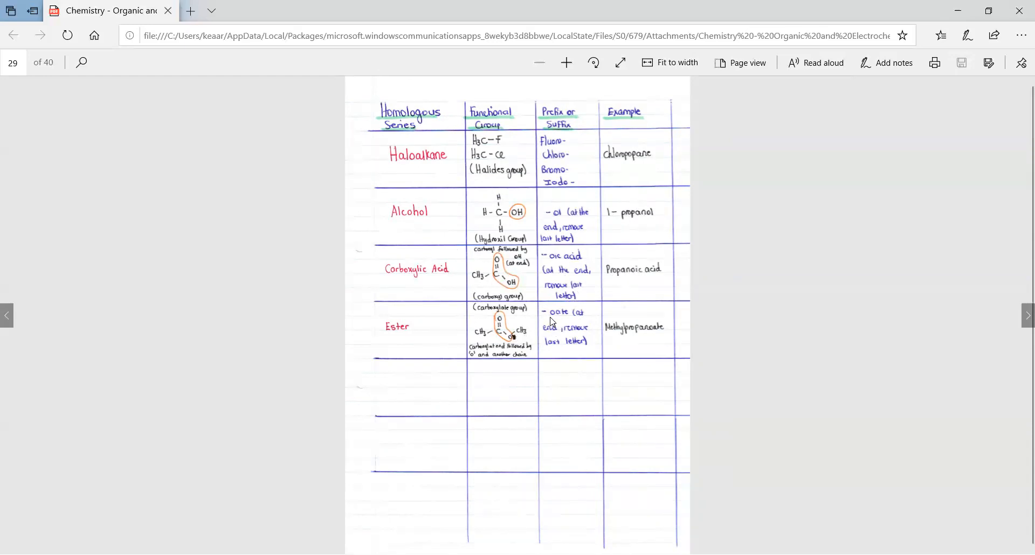
pyautogui.moveTo(575, 332)
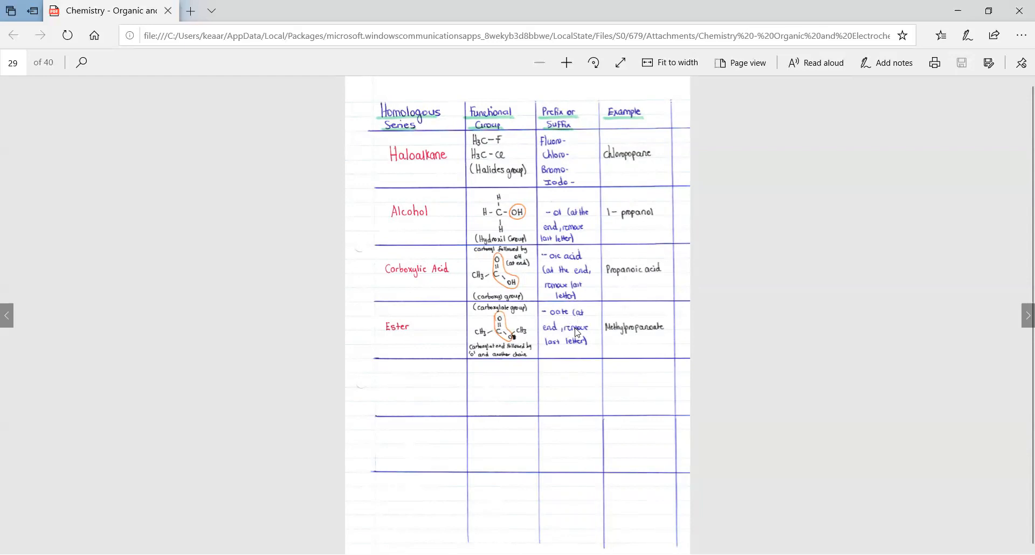
pyautogui.moveTo(607, 343)
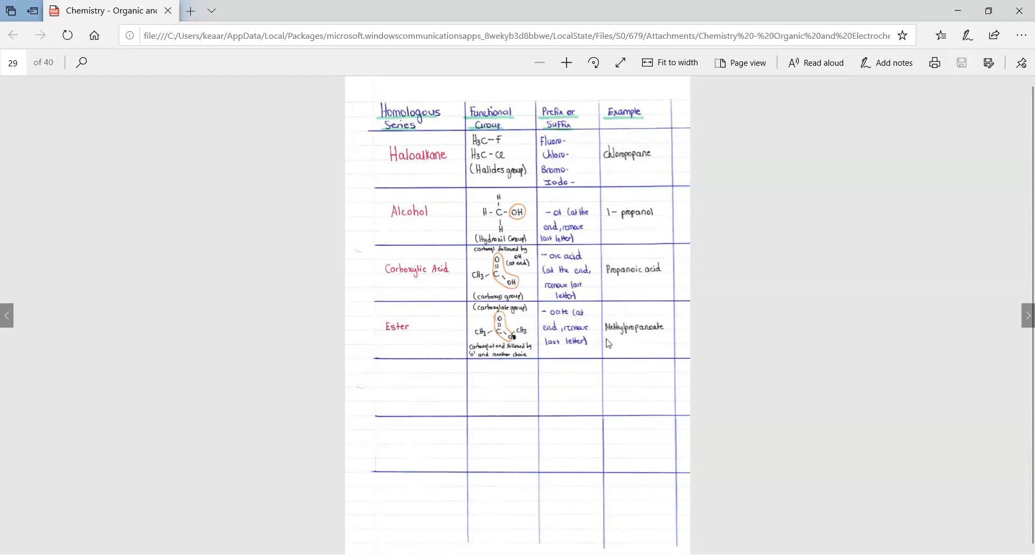
pyautogui.moveTo(664, 338)
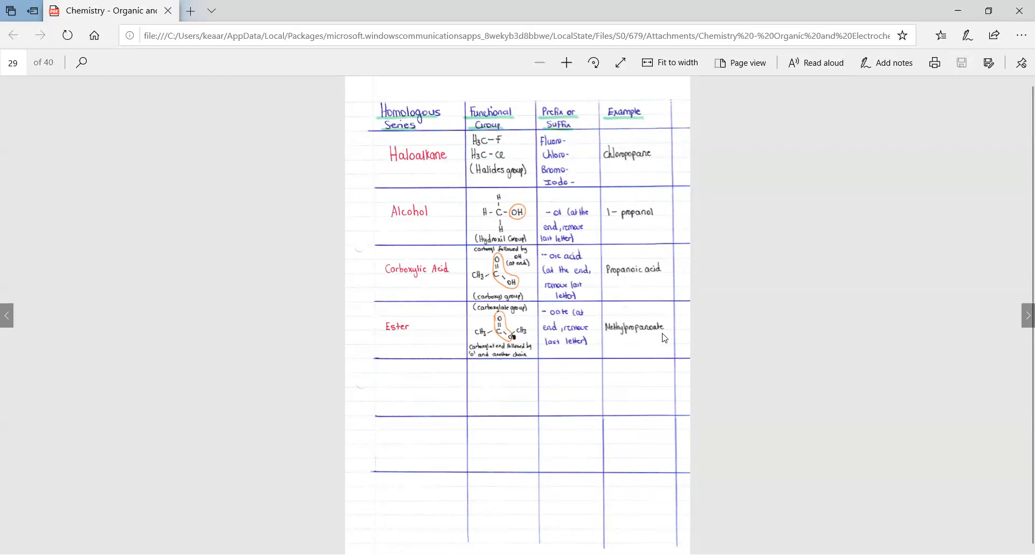
pyautogui.moveTo(602, 343)
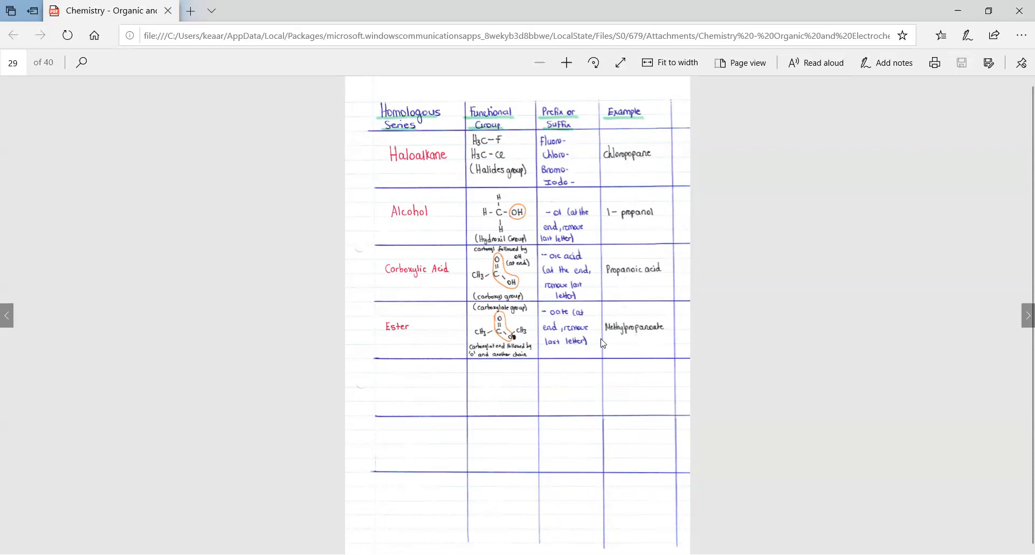
pyautogui.moveTo(614, 334)
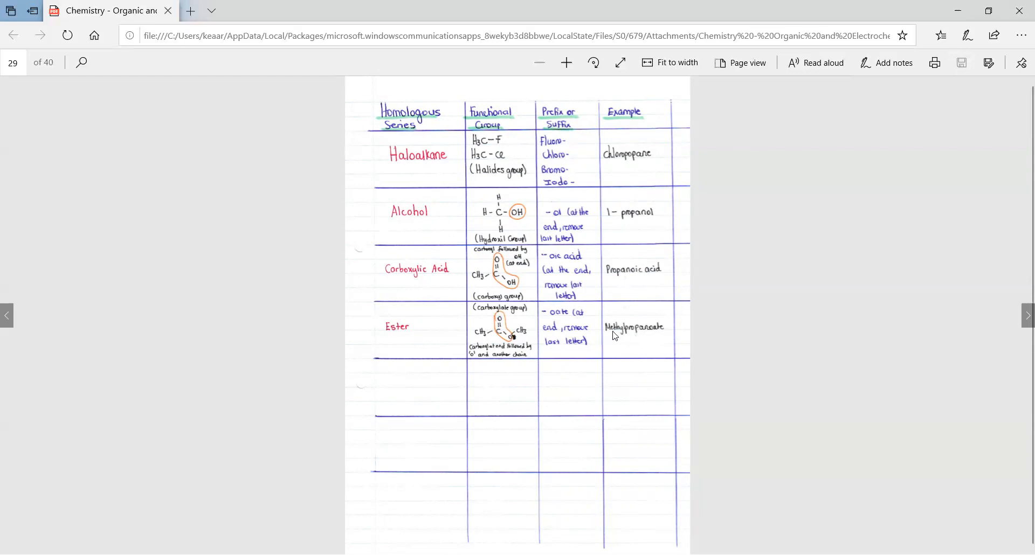
pyautogui.moveTo(617, 333)
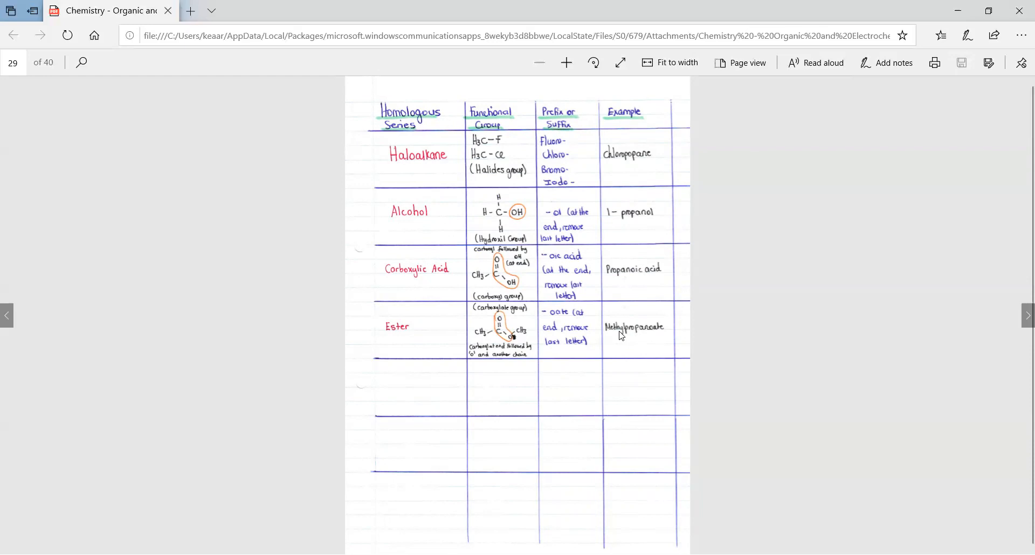
pyautogui.moveTo(620, 323)
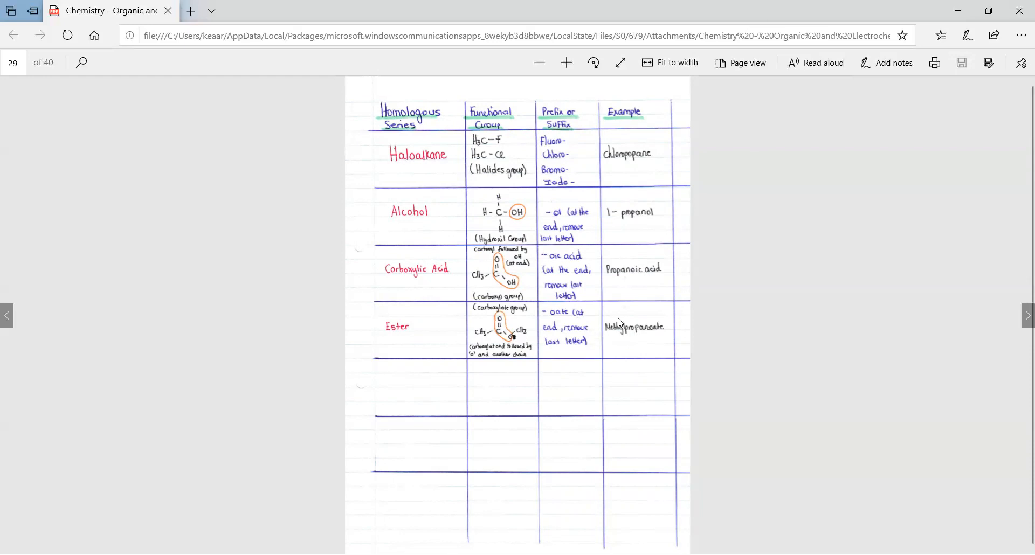
pyautogui.moveTo(626, 340)
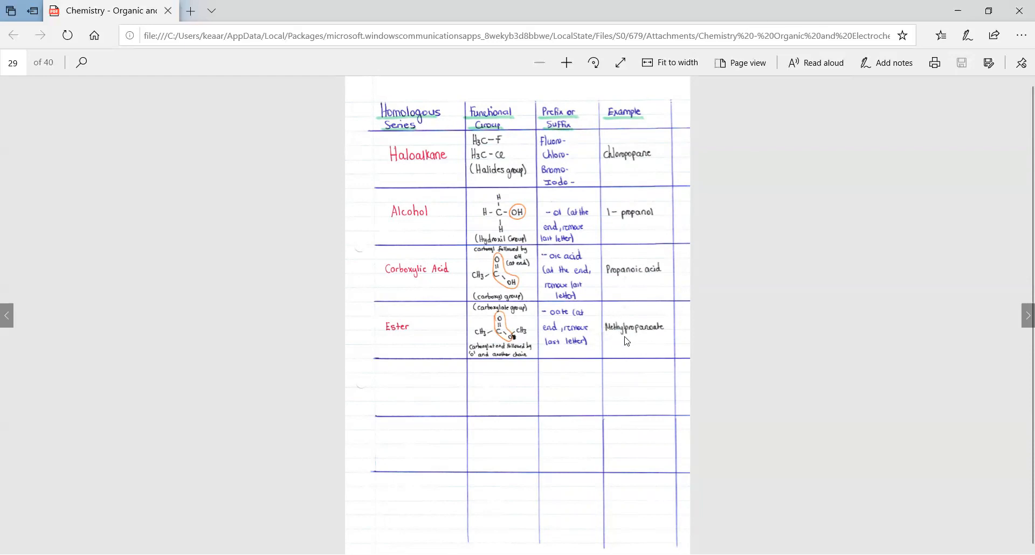
pyautogui.moveTo(609, 335)
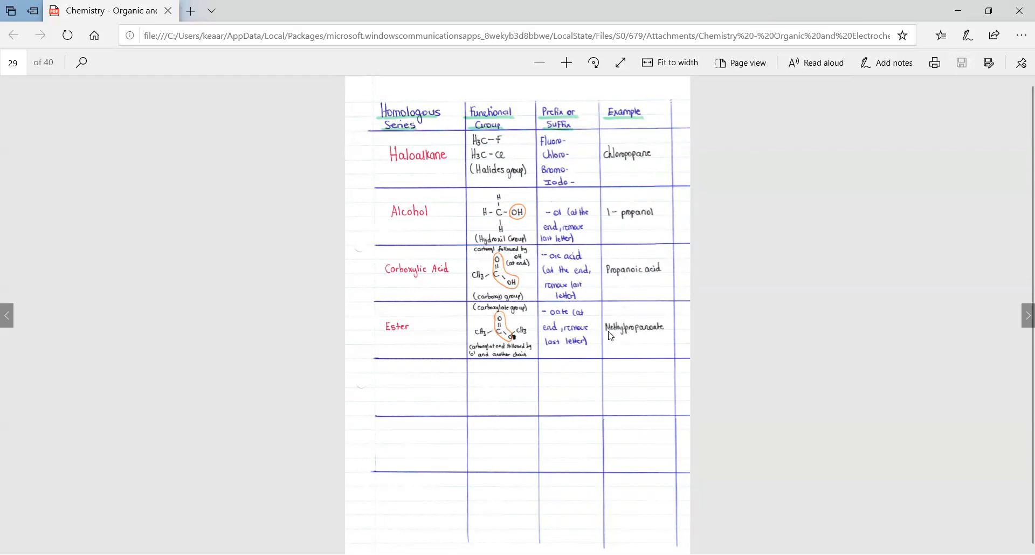
pyautogui.moveTo(627, 327)
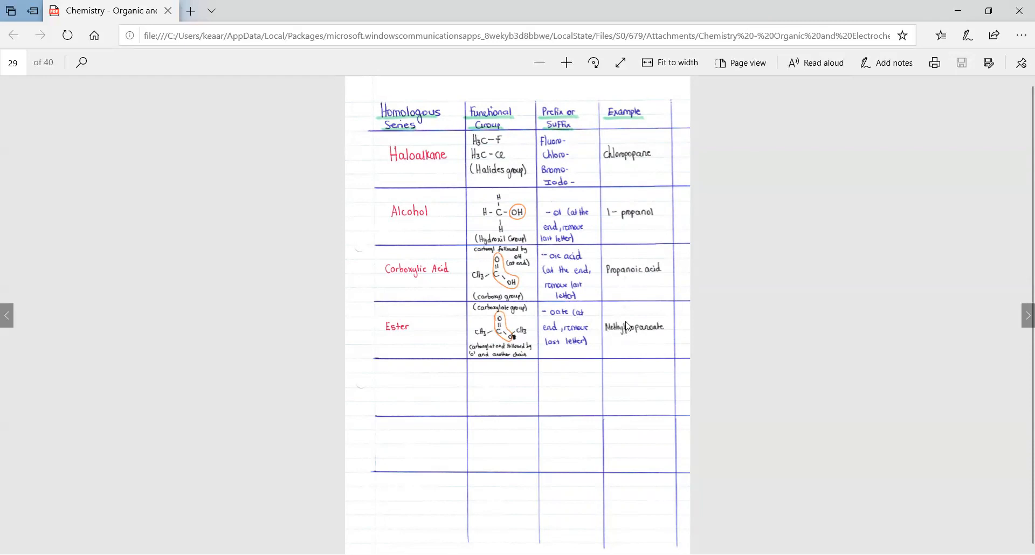
pyautogui.moveTo(658, 340)
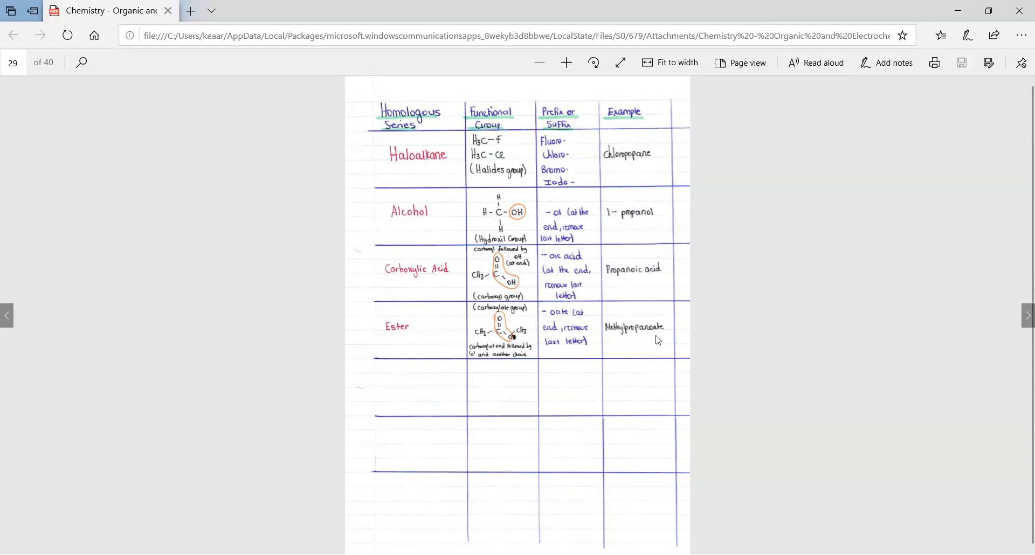
pyautogui.moveTo(641, 335)
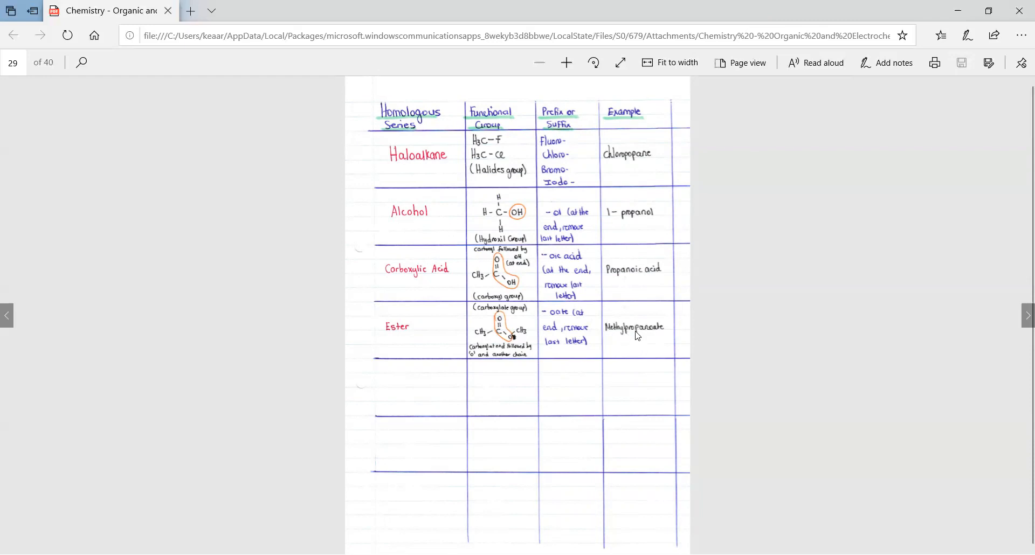
pyautogui.moveTo(610, 332)
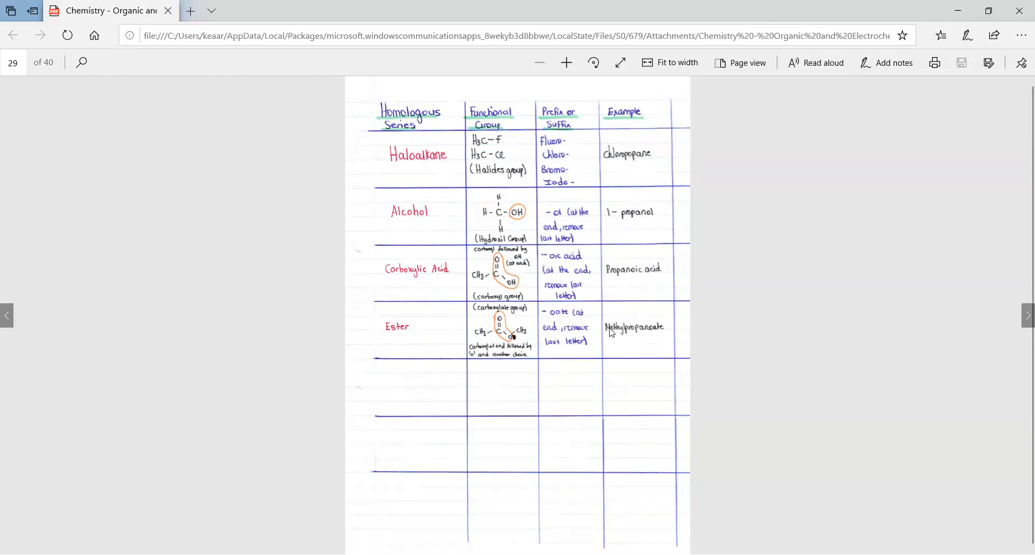
pyautogui.moveTo(658, 341)
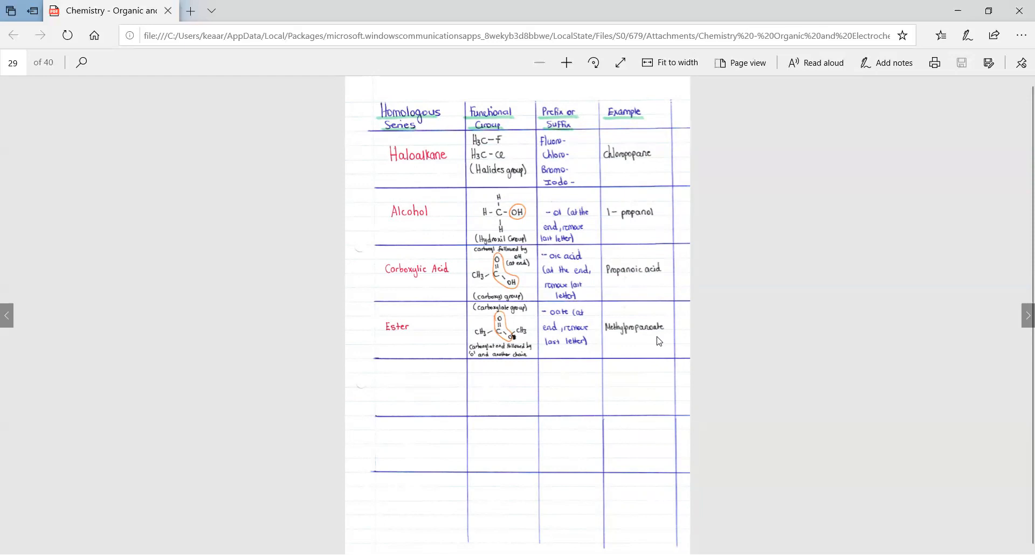
pyautogui.moveTo(641, 342)
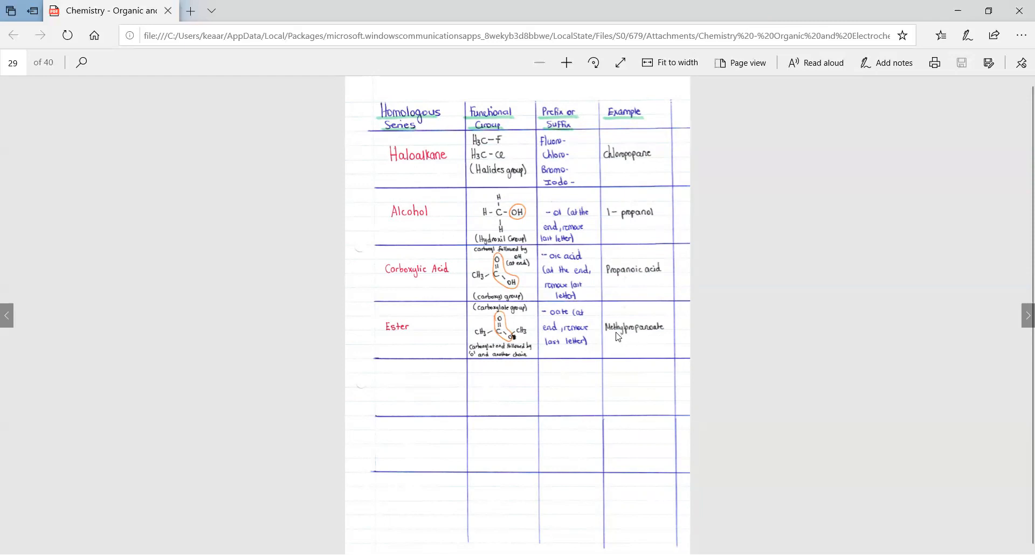
pyautogui.moveTo(646, 337)
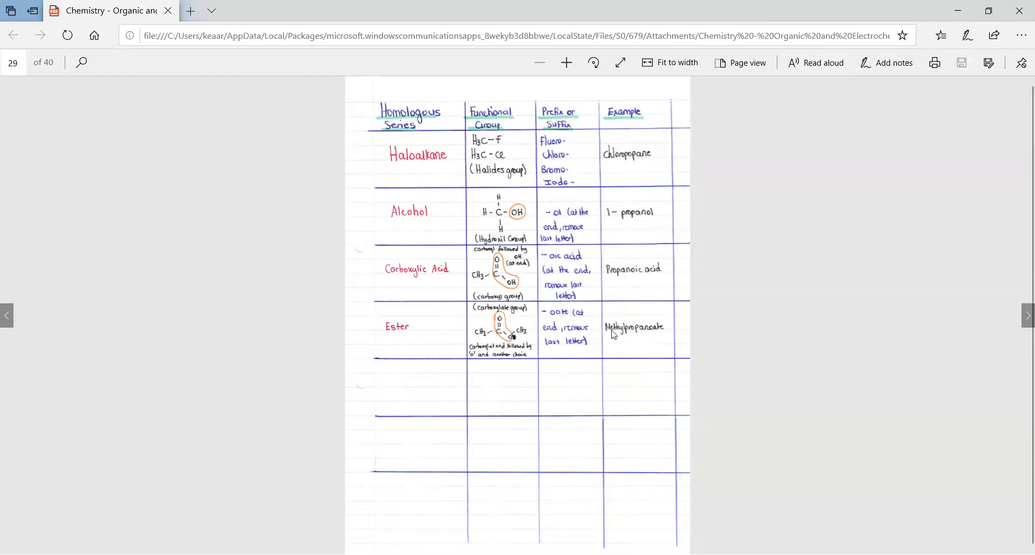
pyautogui.moveTo(646, 346)
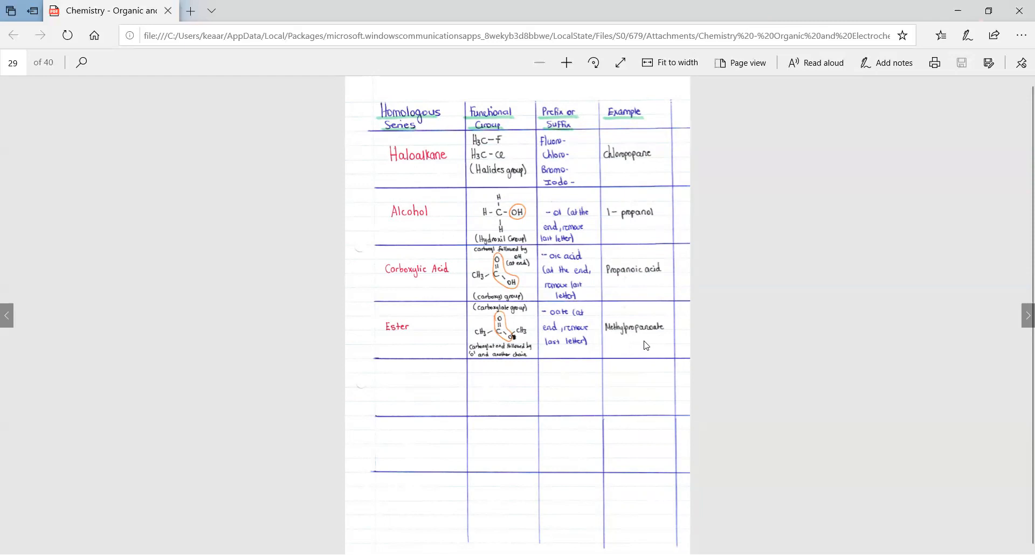